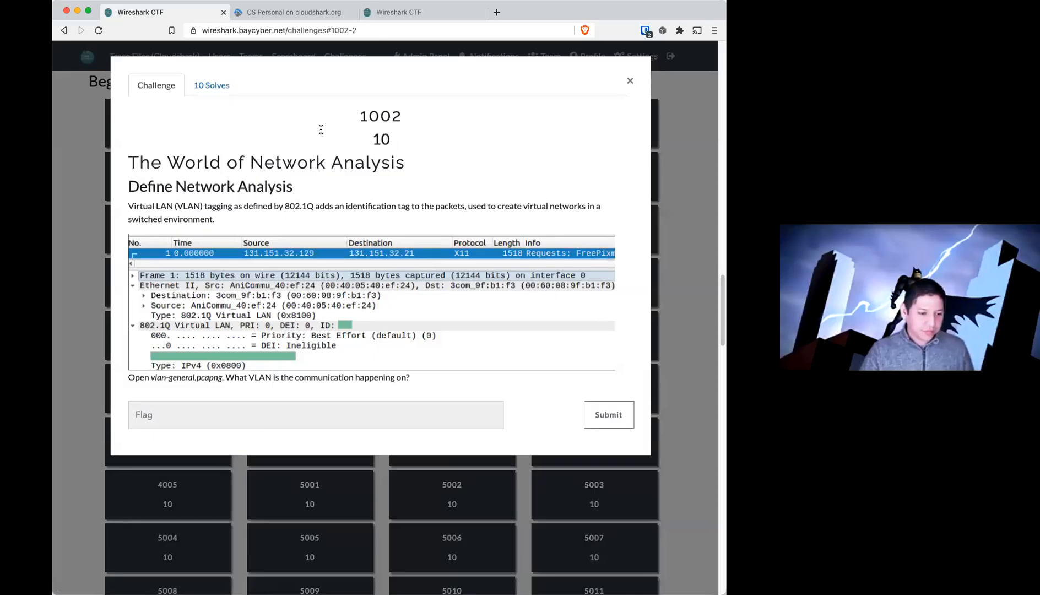
pyautogui.moveTo(370, 113)
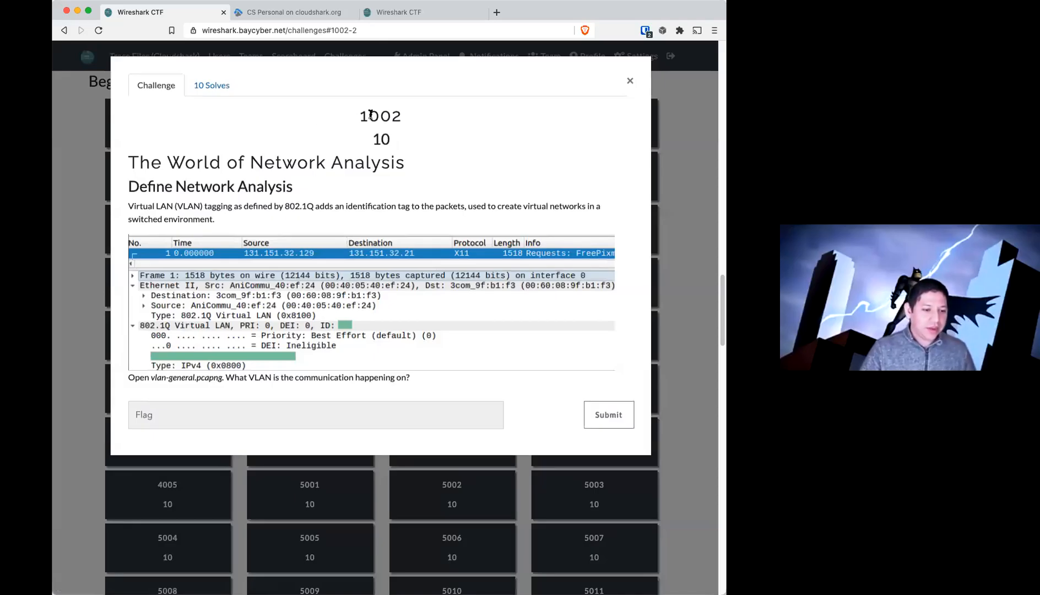
pyautogui.moveTo(91, 153)
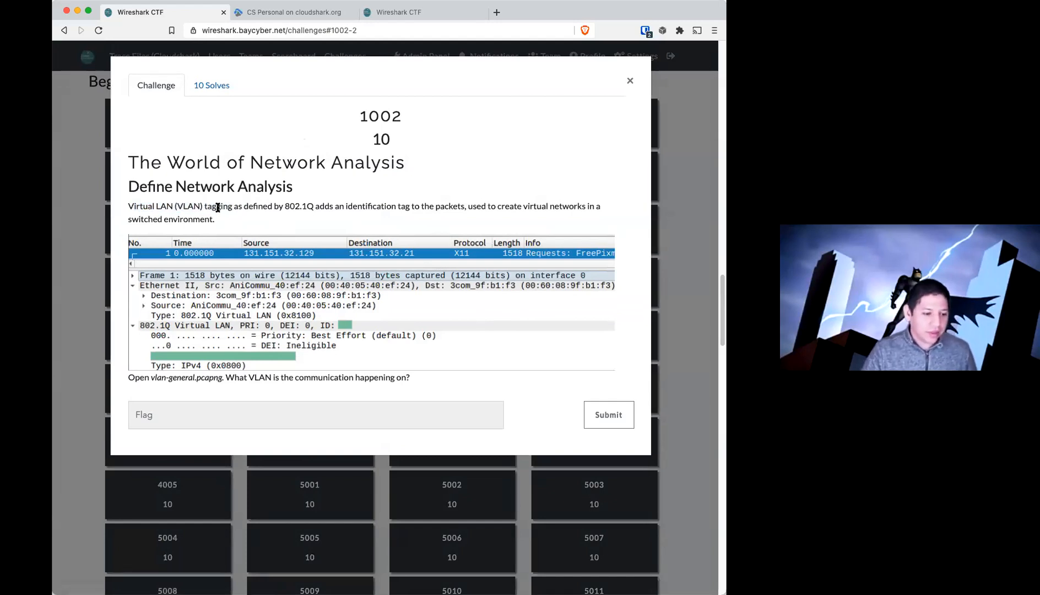
pyautogui.moveTo(290, 212)
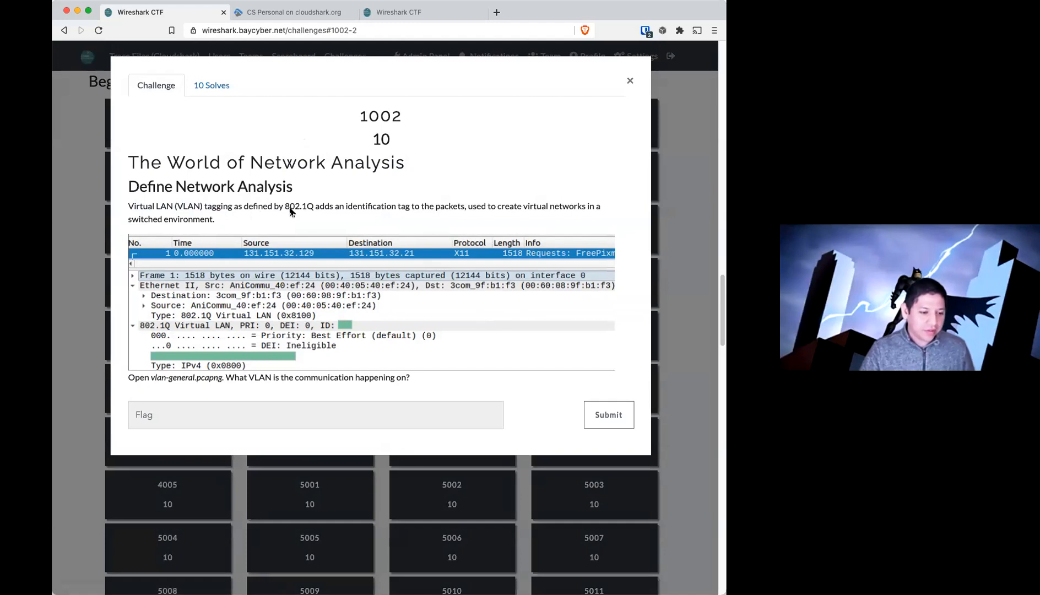
pyautogui.moveTo(306, 219)
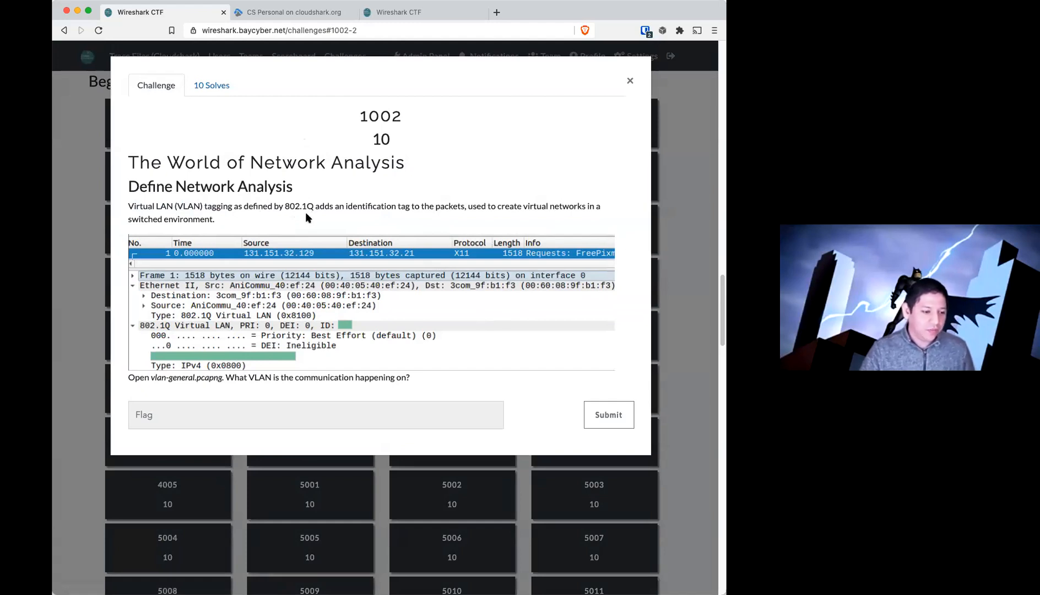
pyautogui.moveTo(177, 383)
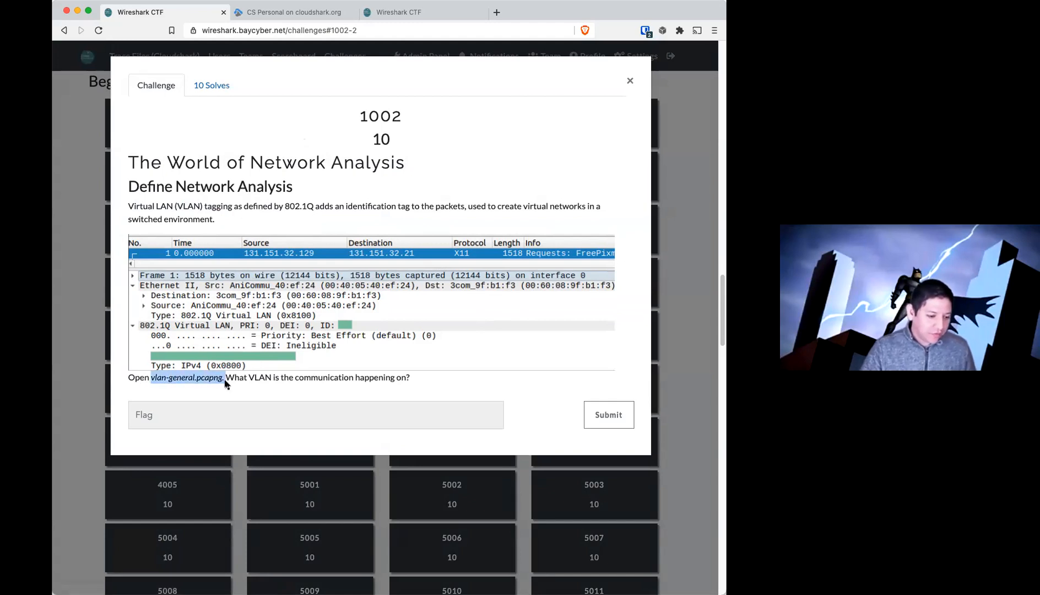
pyautogui.moveTo(220, 393)
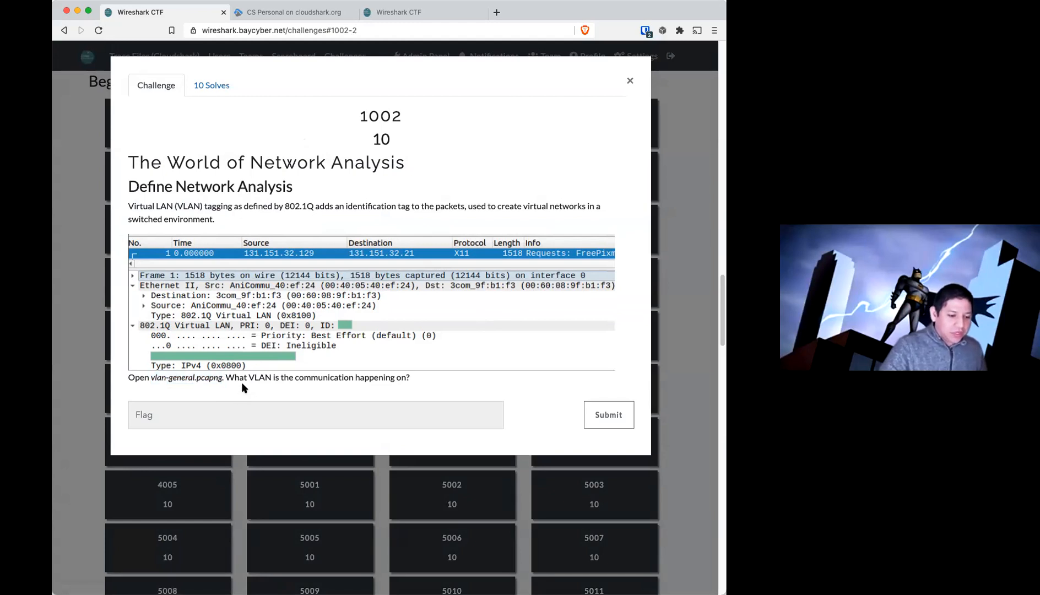
pyautogui.moveTo(416, 385)
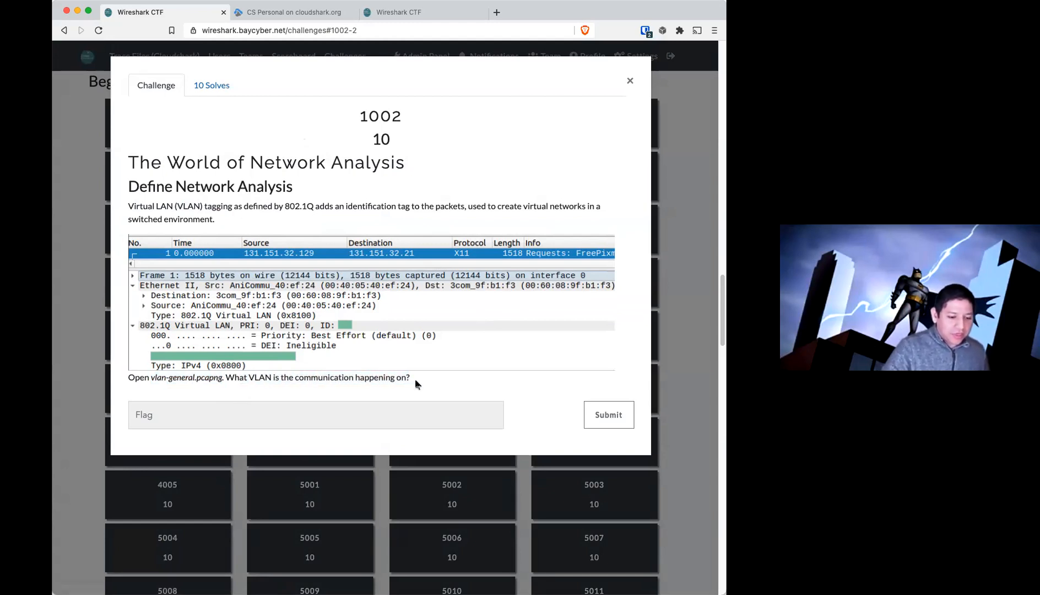
pyautogui.moveTo(246, 310)
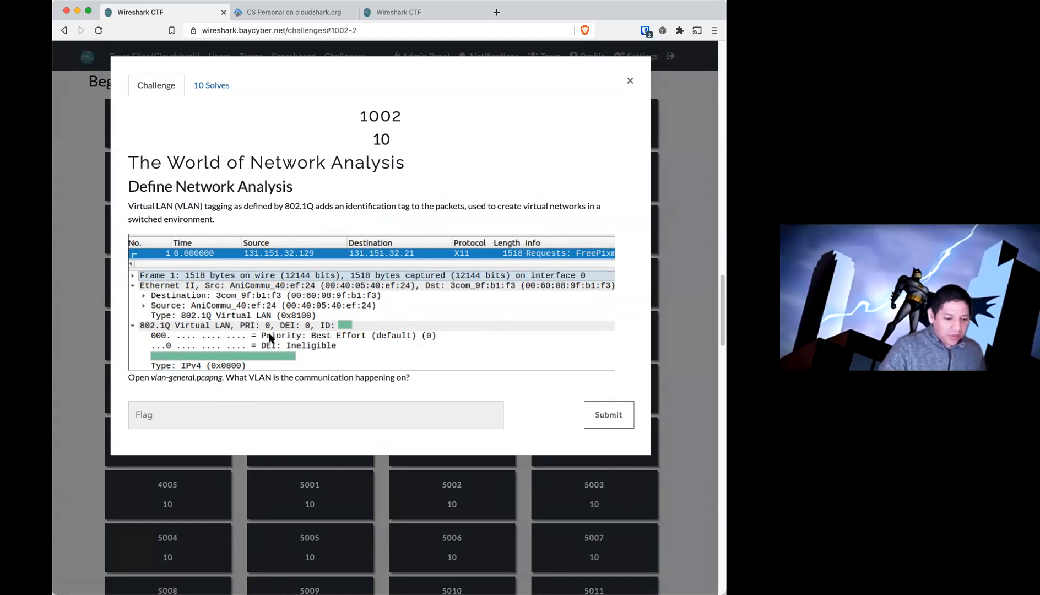
# - Scroll the CloudShark collection of 165 captures and start opening vlan-general.pcapng
pyautogui.click(292, 13)
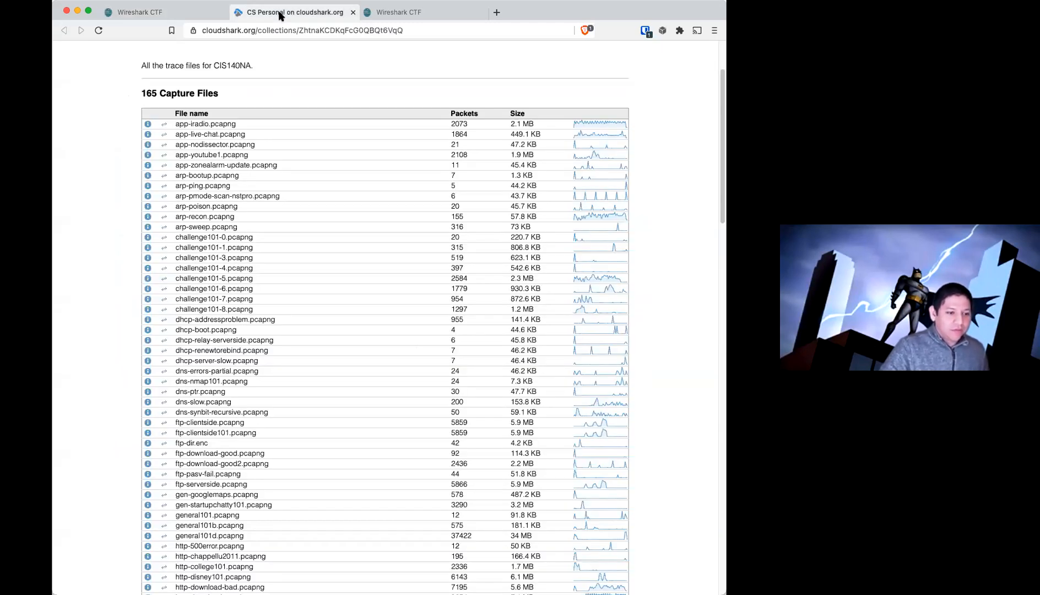
pyautogui.moveTo(661, 184)
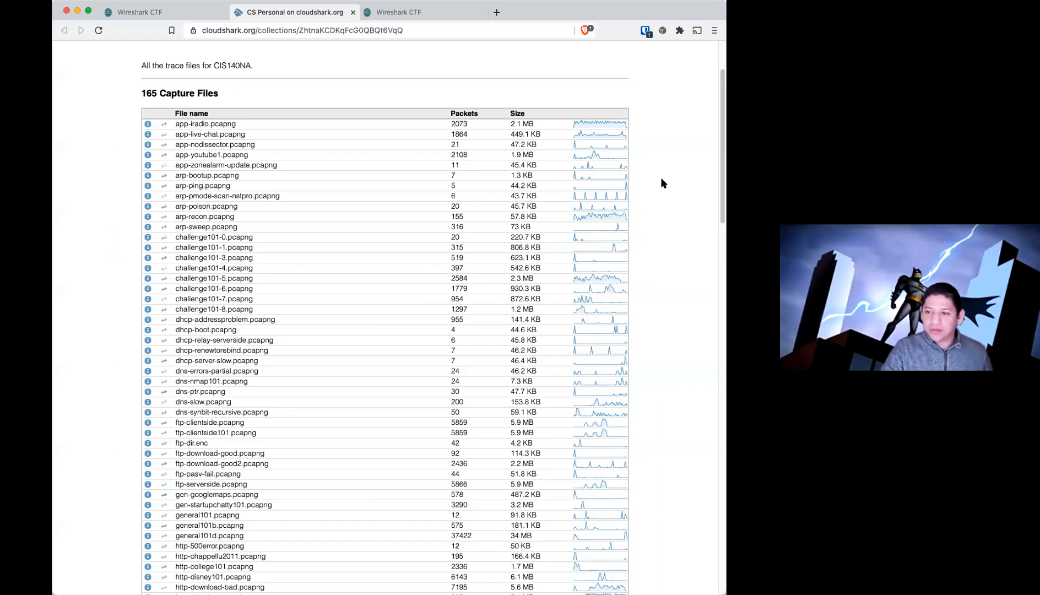
pyautogui.scroll(-3)
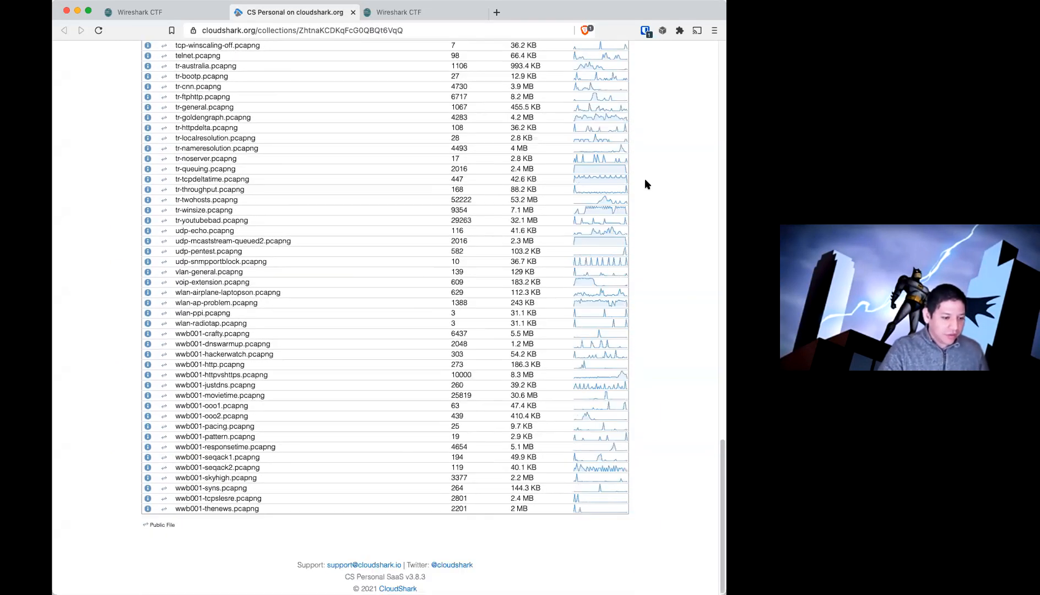
pyautogui.click(140, 12)
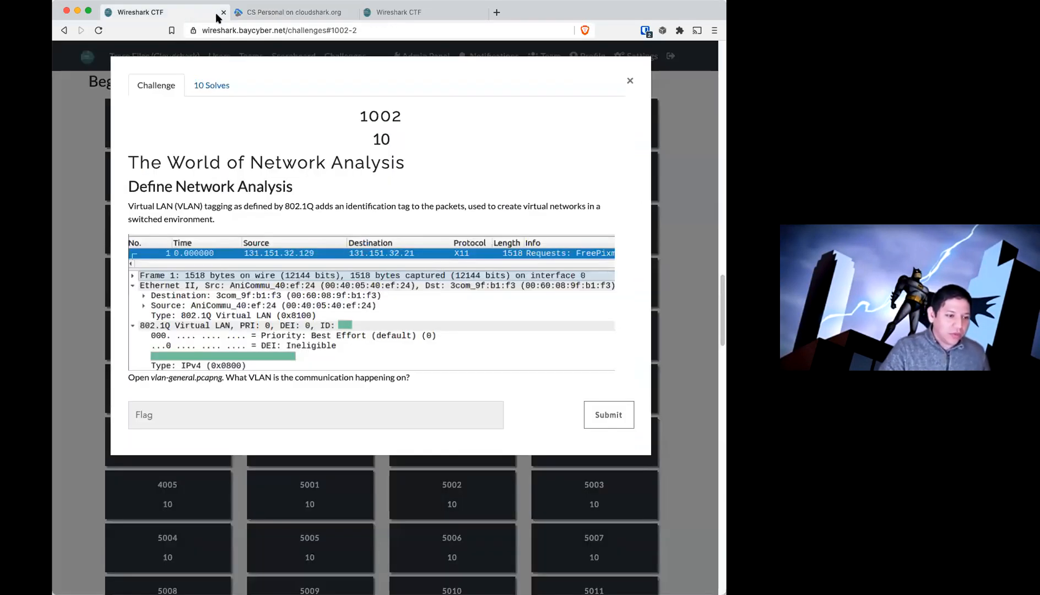
pyautogui.moveTo(307, 249)
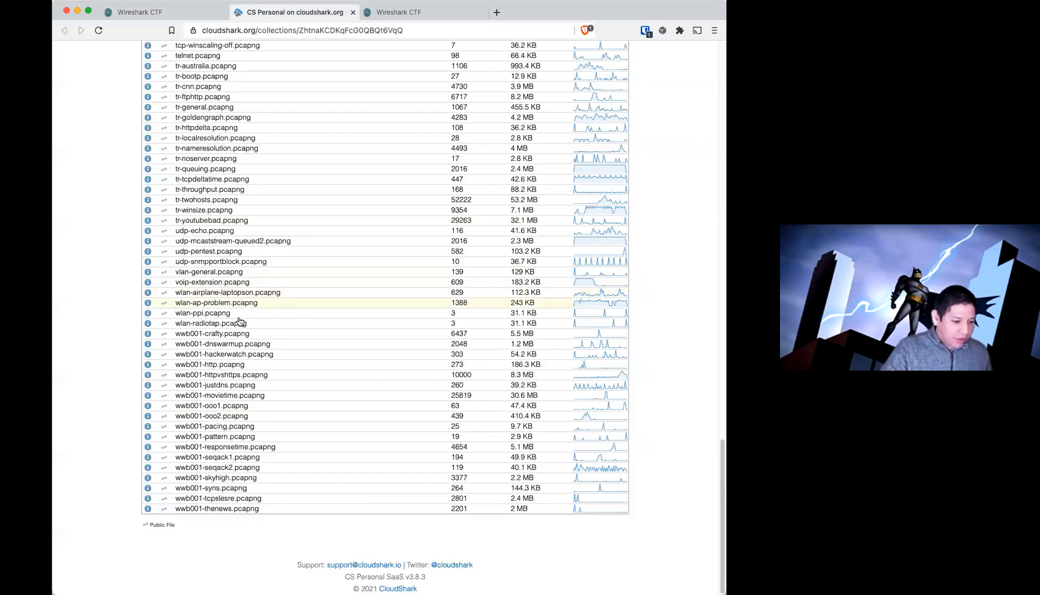
pyautogui.moveTo(208, 272)
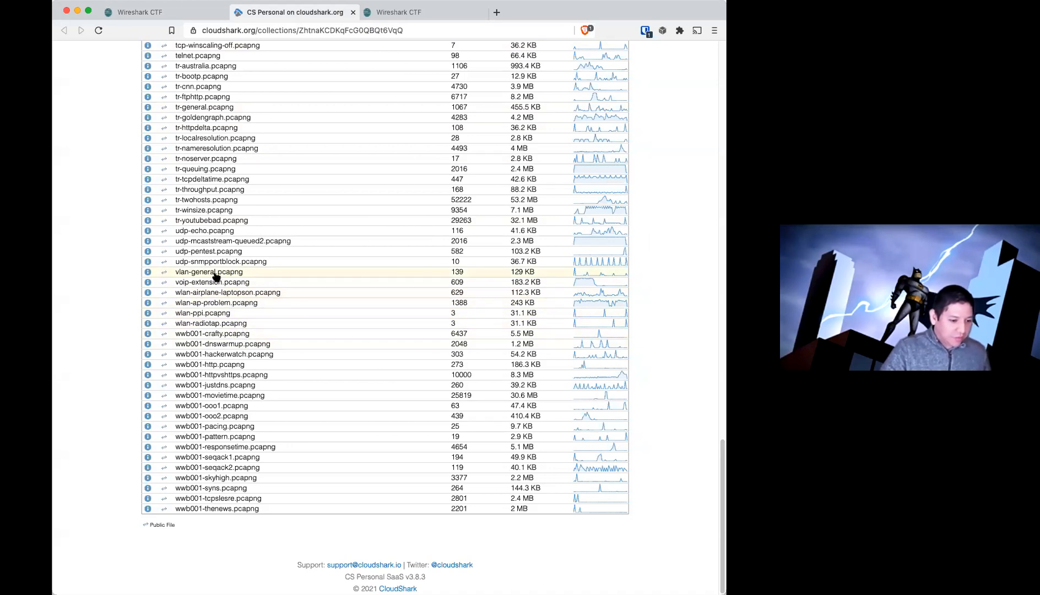
pyautogui.click(209, 271)
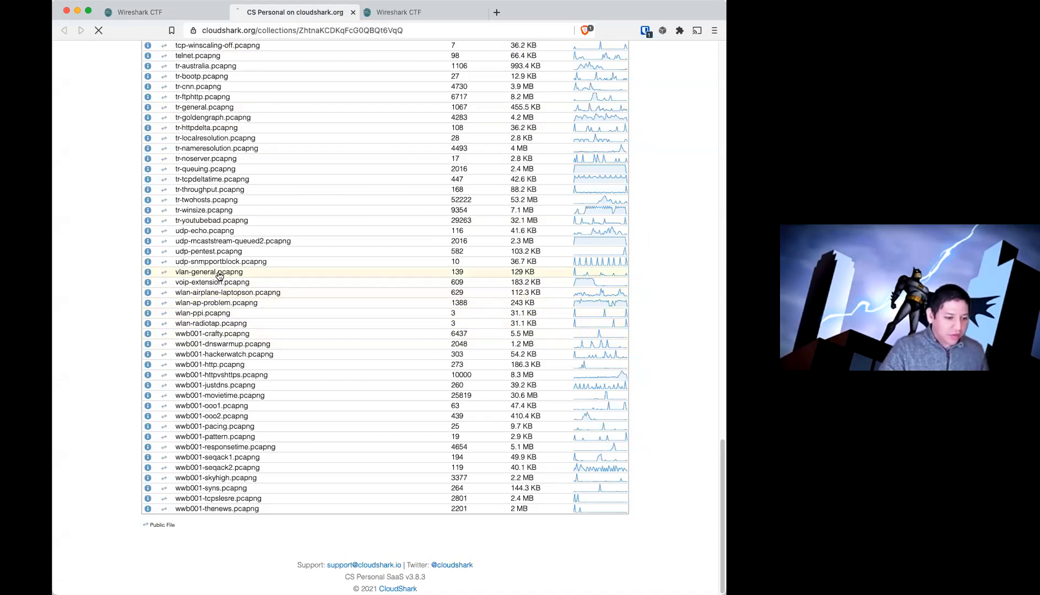
# - Open vlan-general.pcapng to show its 139 packets and 802.1Q VLAN ID 32
pyautogui.click(208, 273)
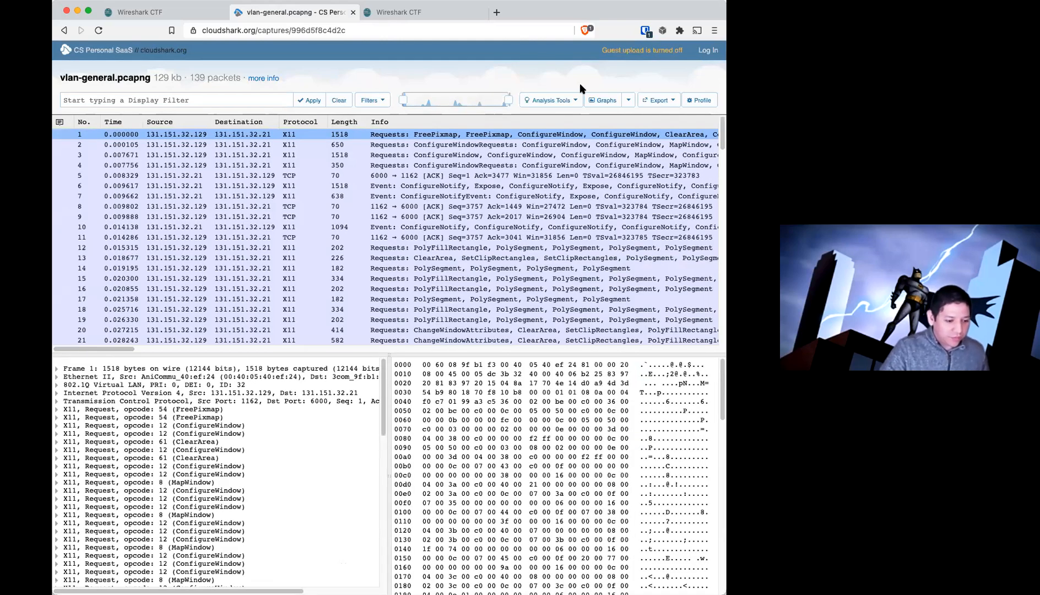
pyautogui.moveTo(230, 27)
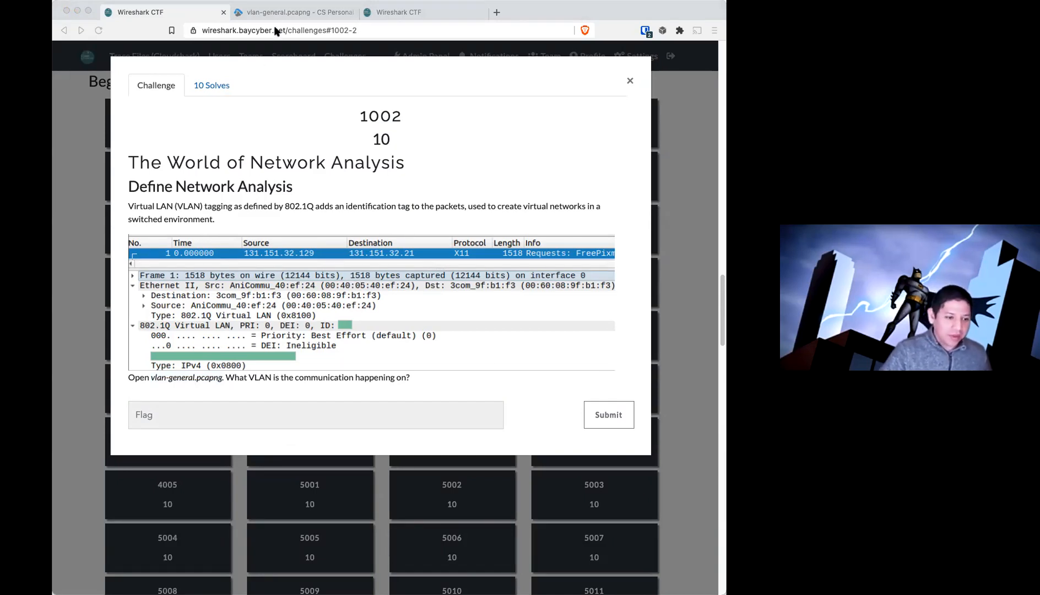
pyautogui.click(295, 12)
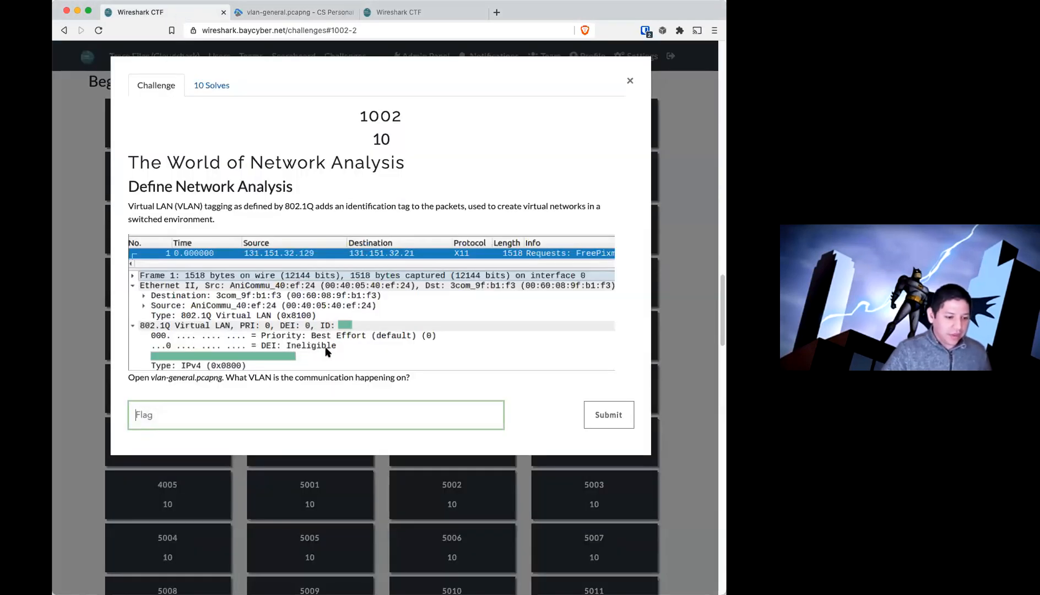
pyautogui.moveTo(272, 359)
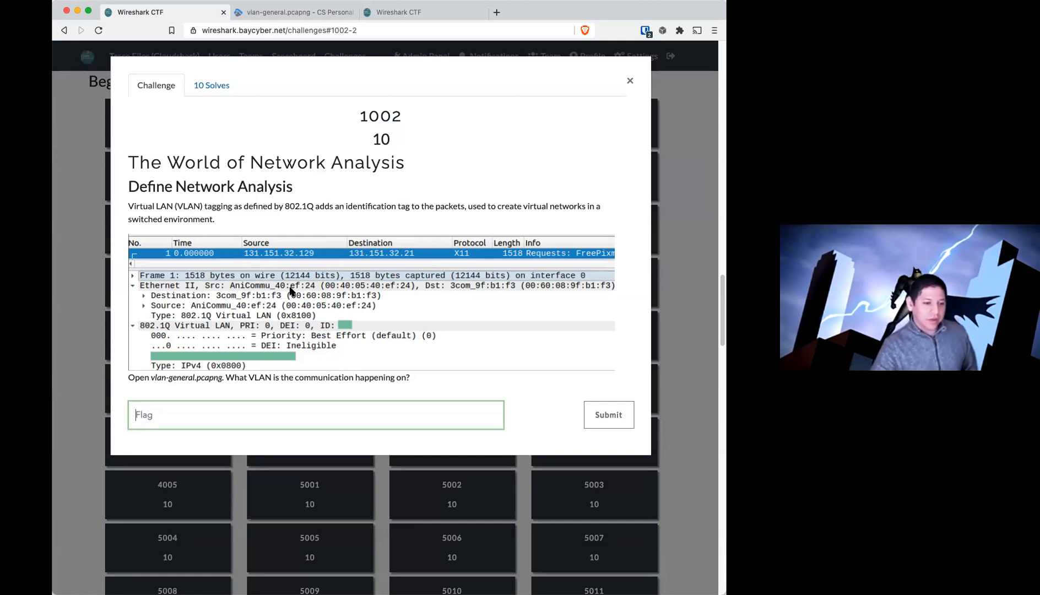
pyautogui.moveTo(593, 175)
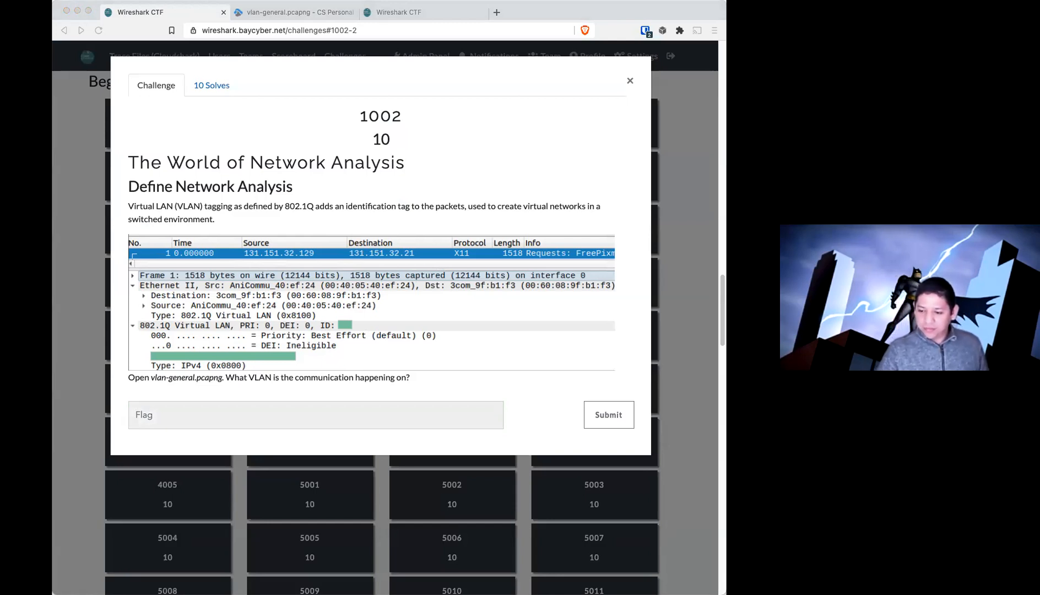
pyautogui.moveTo(686, 180)
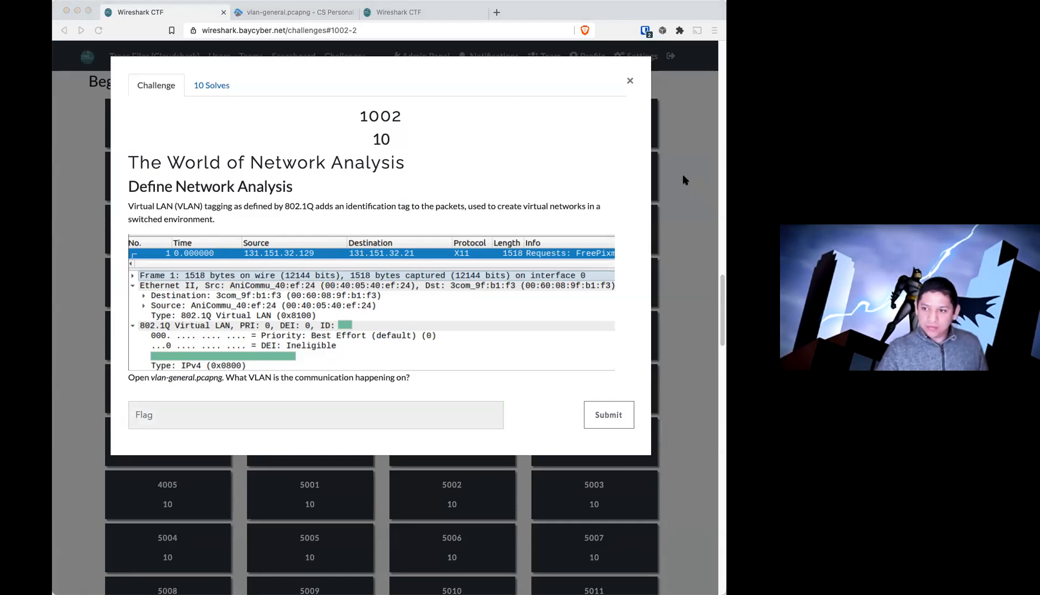
# - View the CTF scoreboard listing 15 teams, top score 2245
pyautogui.click(316, 415)
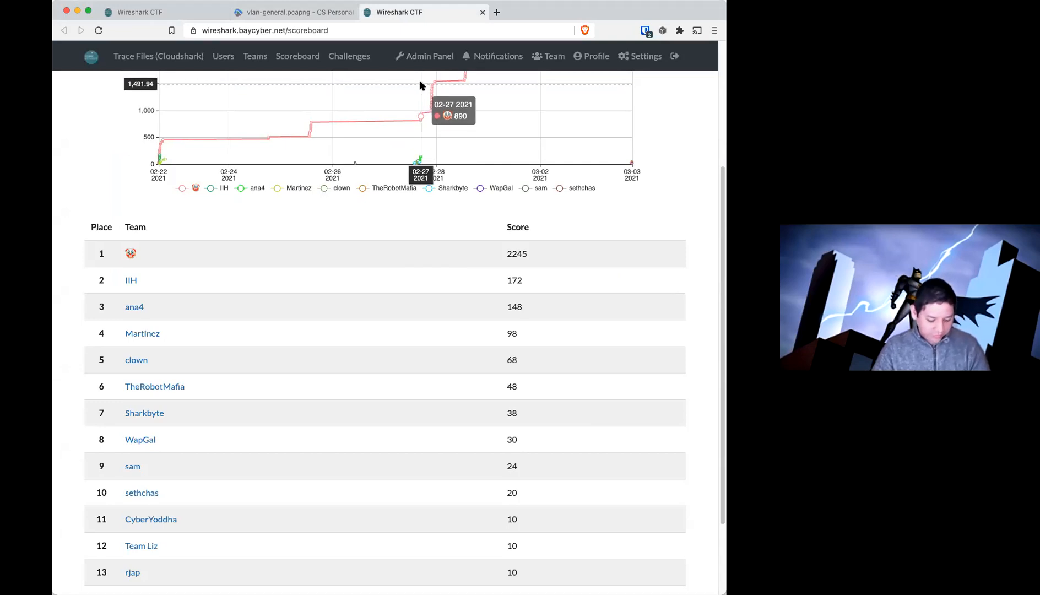
pyautogui.scroll(-3)
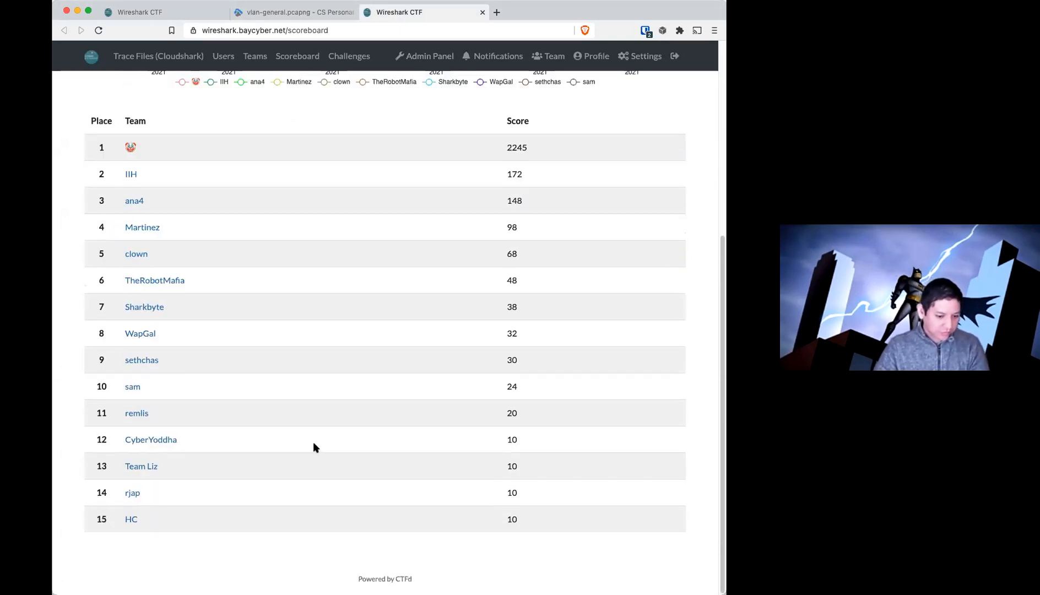
pyautogui.moveTo(324, 450)
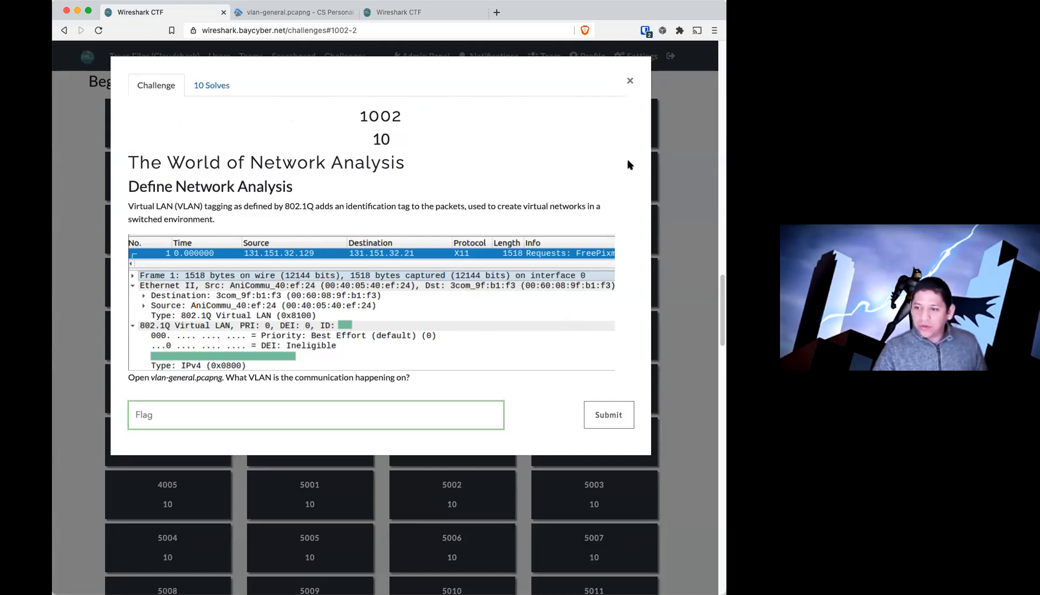
pyautogui.moveTo(159, 295)
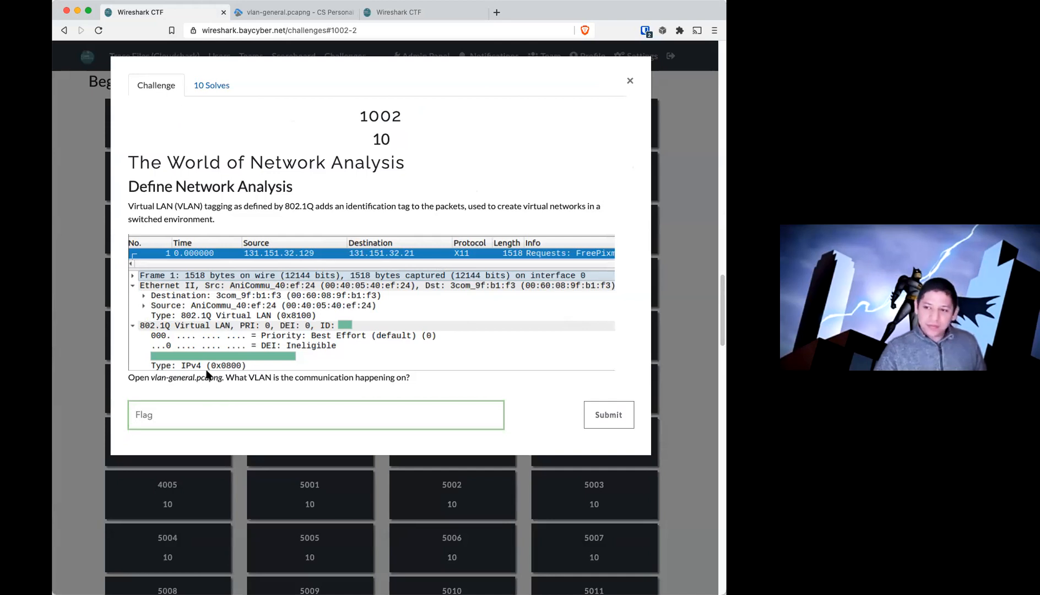
pyautogui.moveTo(172, 277)
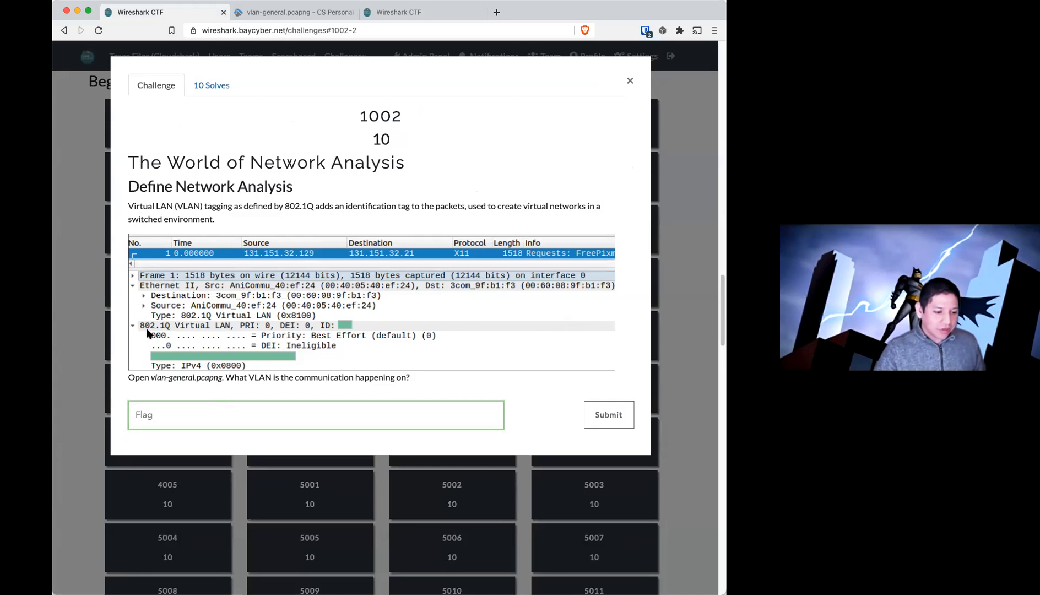
pyautogui.moveTo(193, 337)
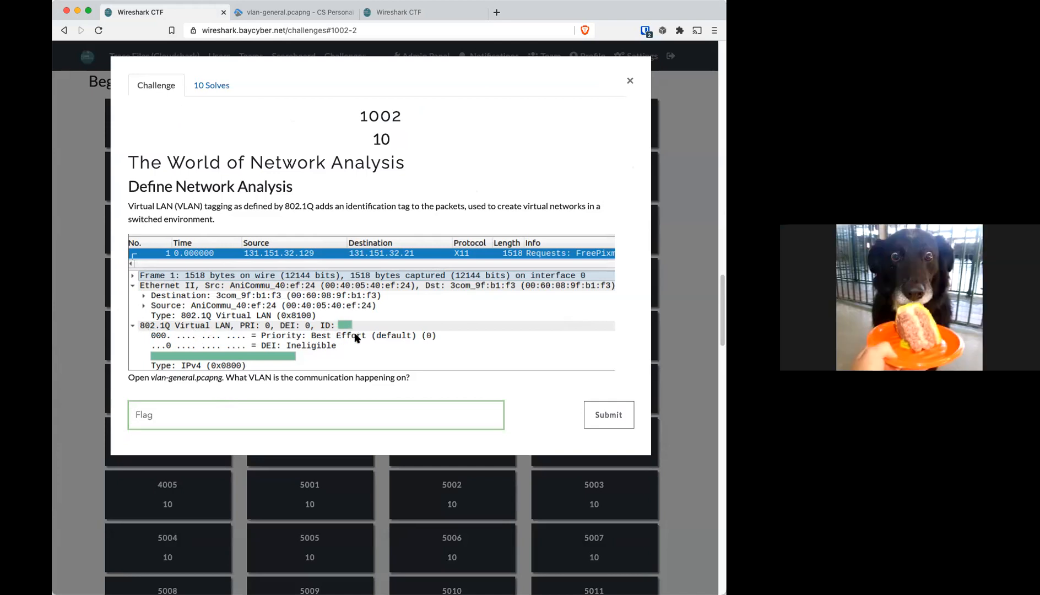
pyautogui.moveTo(328, 339)
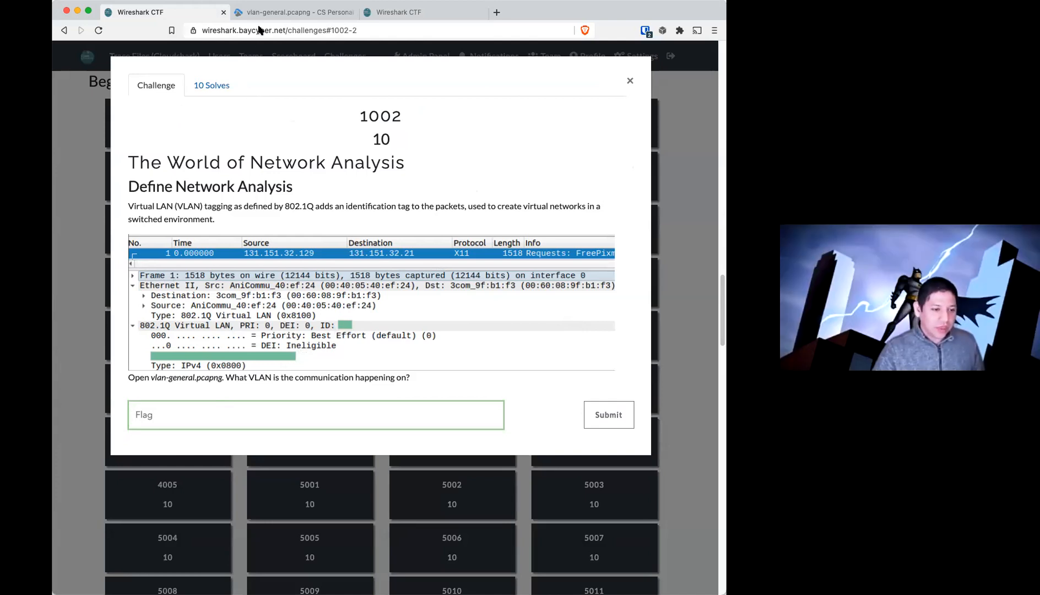
pyautogui.click(295, 12)
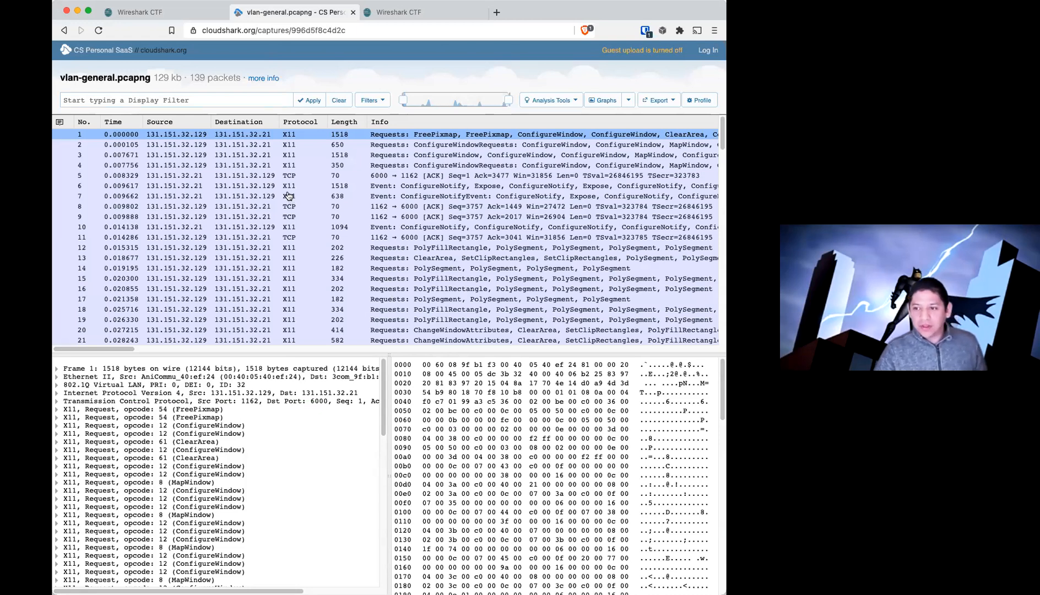
pyautogui.moveTo(342, 72)
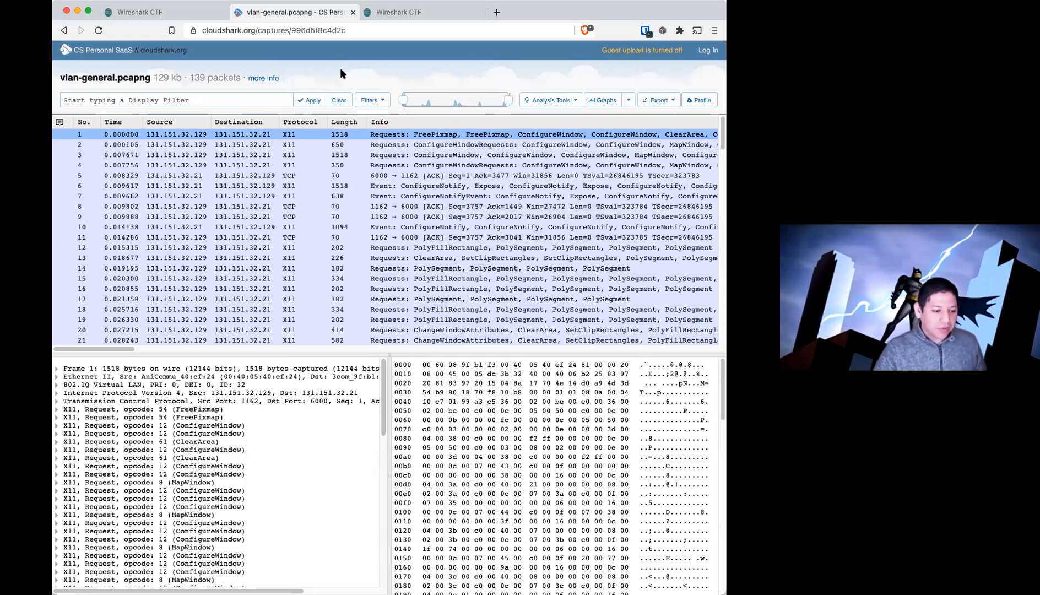
pyautogui.click(140, 12)
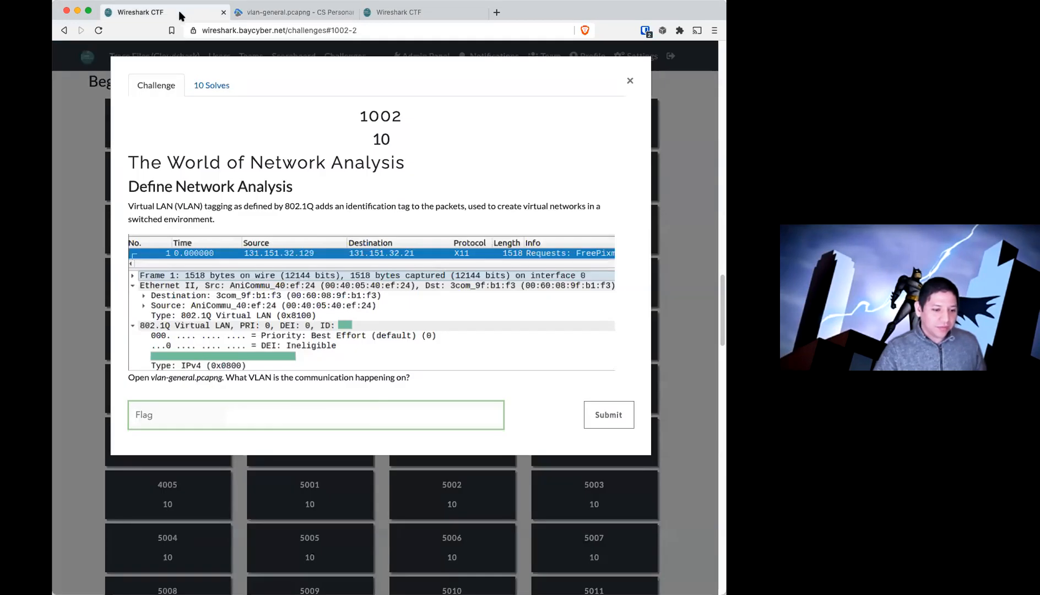
pyautogui.moveTo(345, 332)
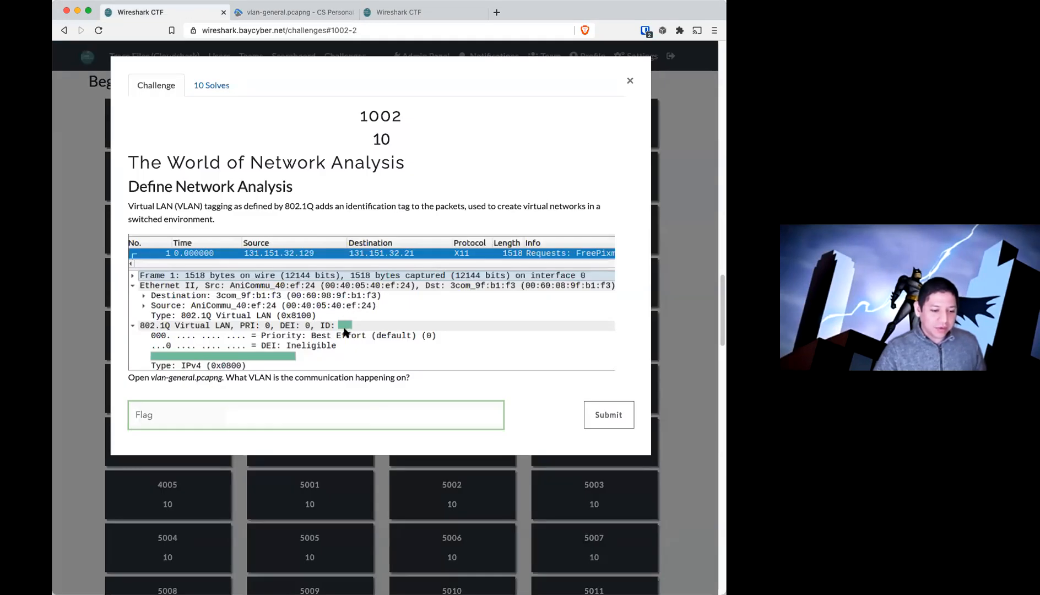
pyautogui.moveTo(342, 321)
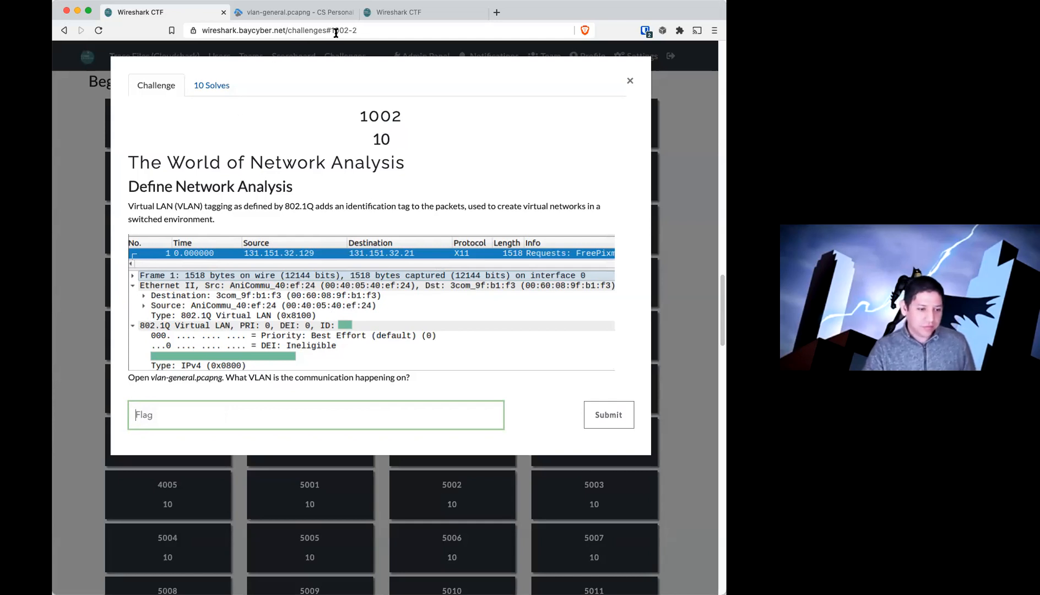
# - Switch to the Wireshark CTF scoreboard tab with the team rankings
pyautogui.click(297, 55)
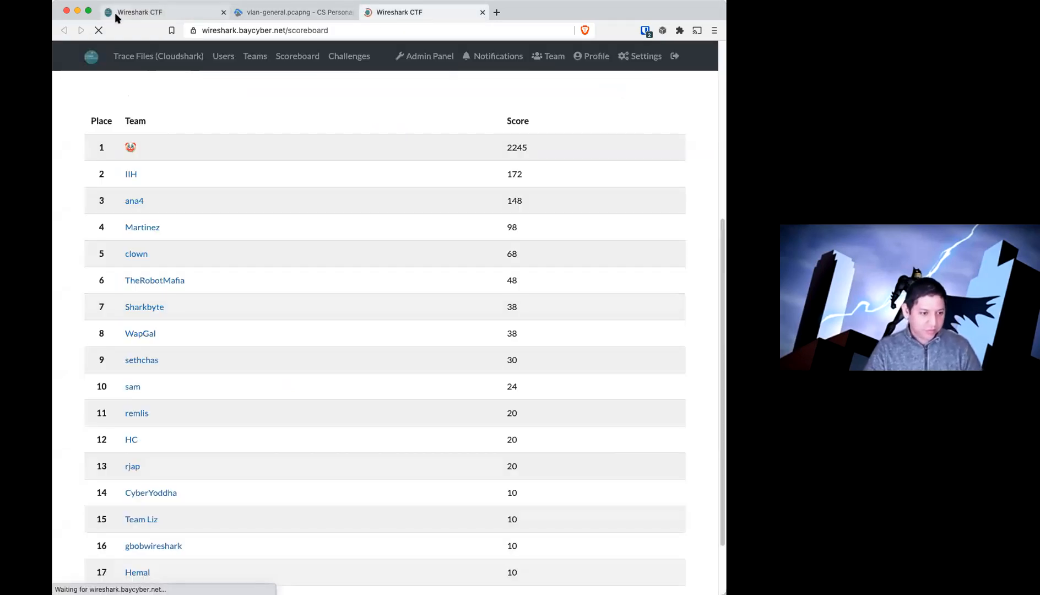
# - Scroll the page and return to challenge 1002's VLAN question
pyautogui.scroll(-3)
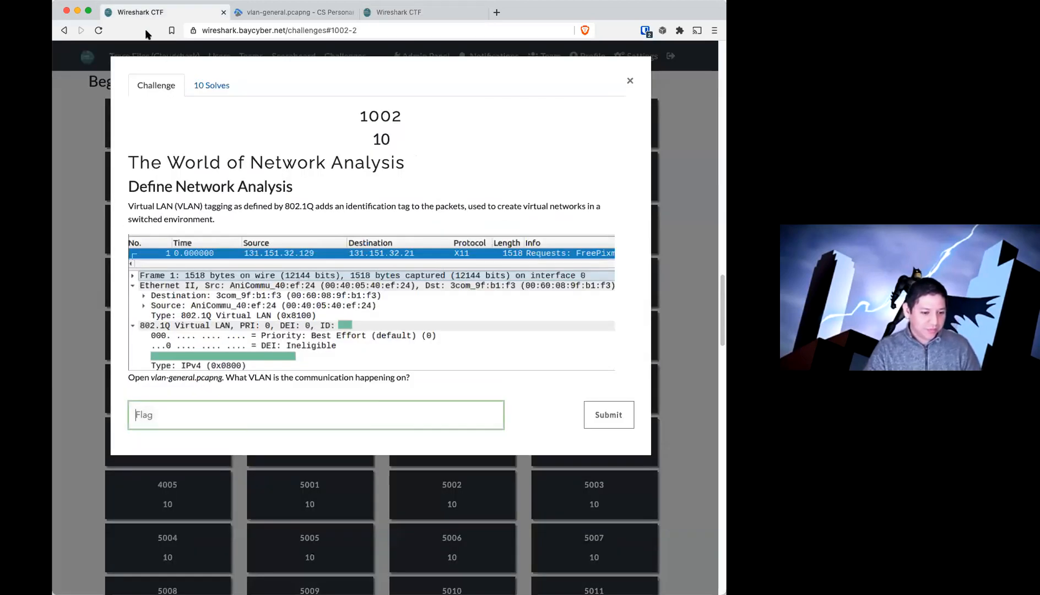
pyautogui.moveTo(196, 123)
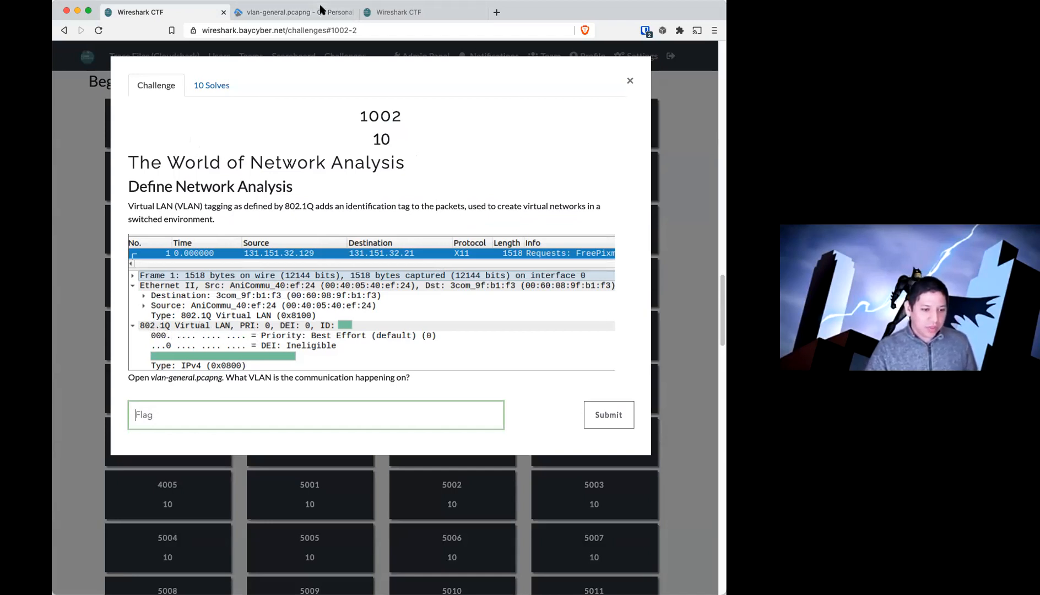
pyautogui.click(292, 13)
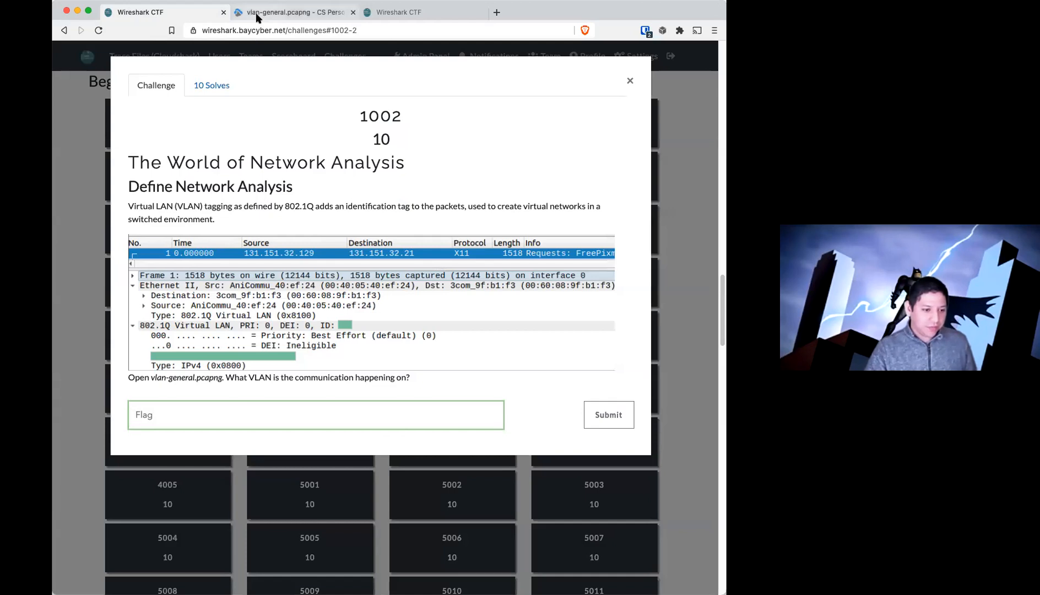
# - Visit the vlan-general.pcapng capture, then close challenge 1002 to reveal the Beginner grid
pyautogui.click(292, 12)
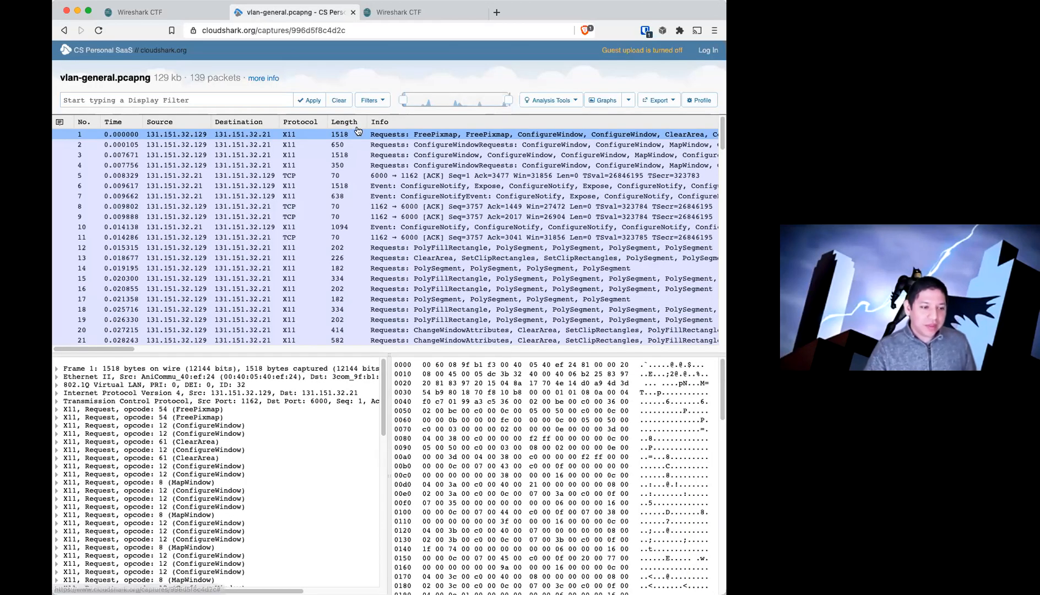
pyautogui.moveTo(356, 80)
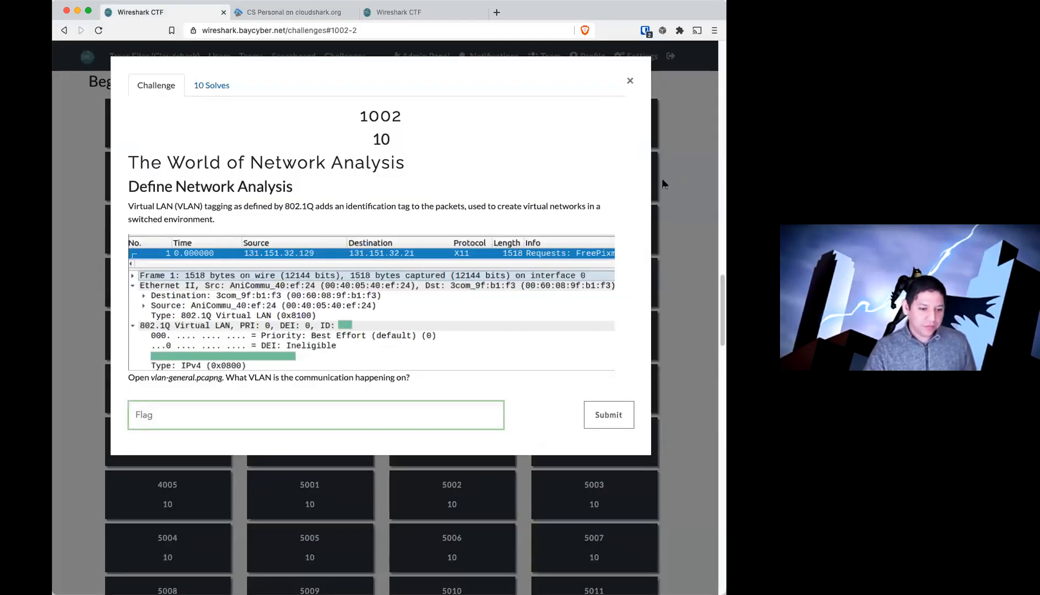
pyautogui.click(630, 81)
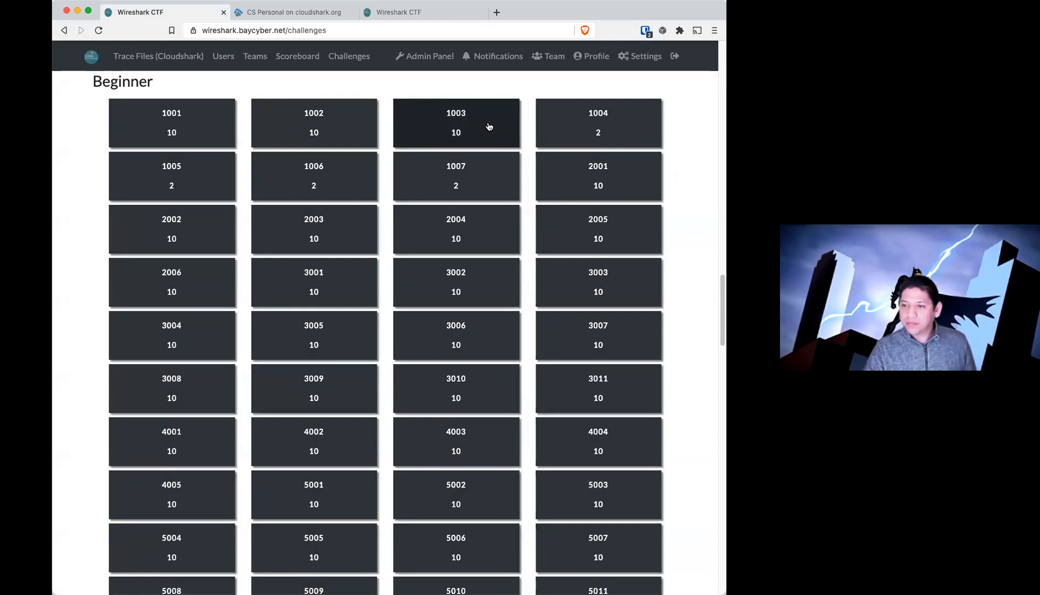
pyautogui.moveTo(238, 91)
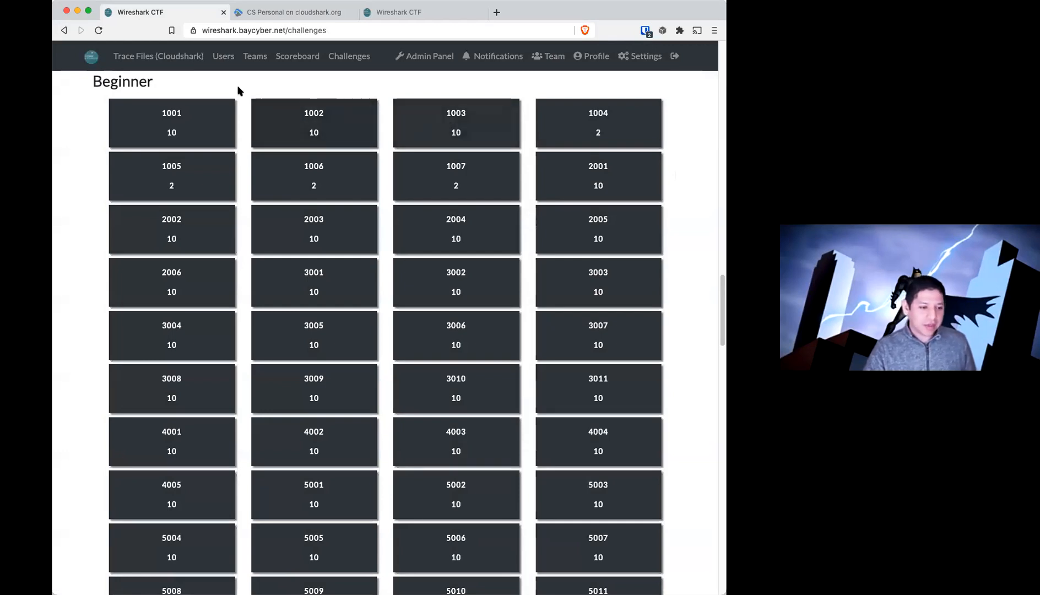
pyautogui.moveTo(158, 56)
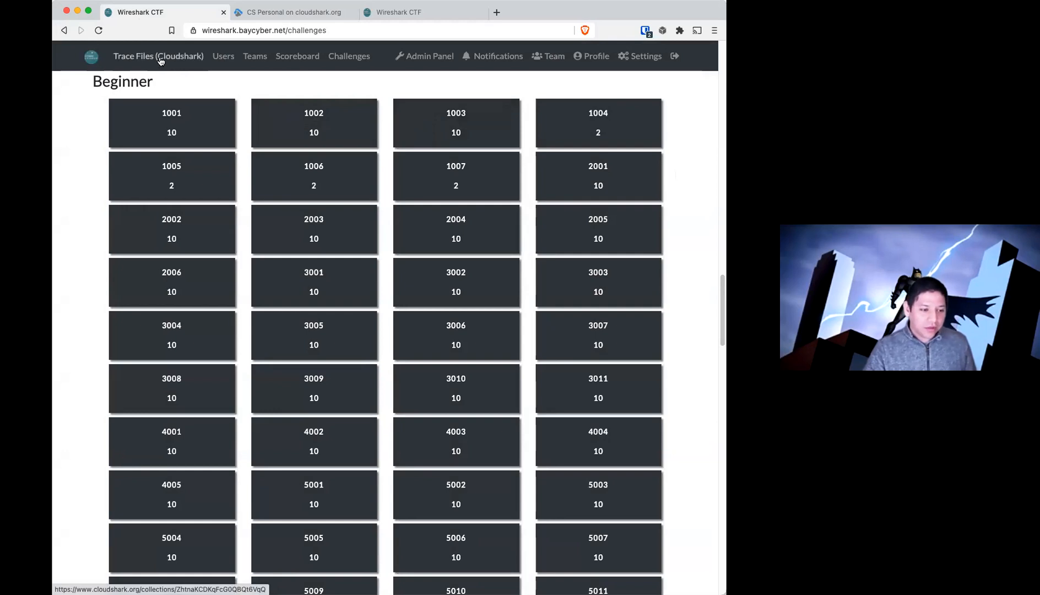
pyautogui.moveTo(144, 59)
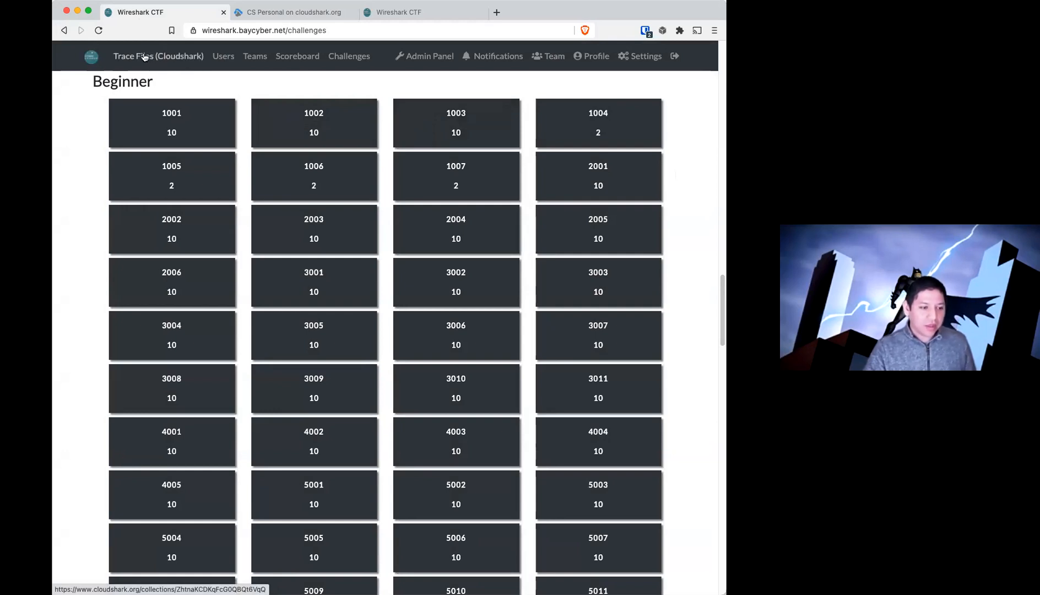
# - Open the Trace Files (Cloudshark) link in a new tab
pyautogui.rightClick(139, 56)
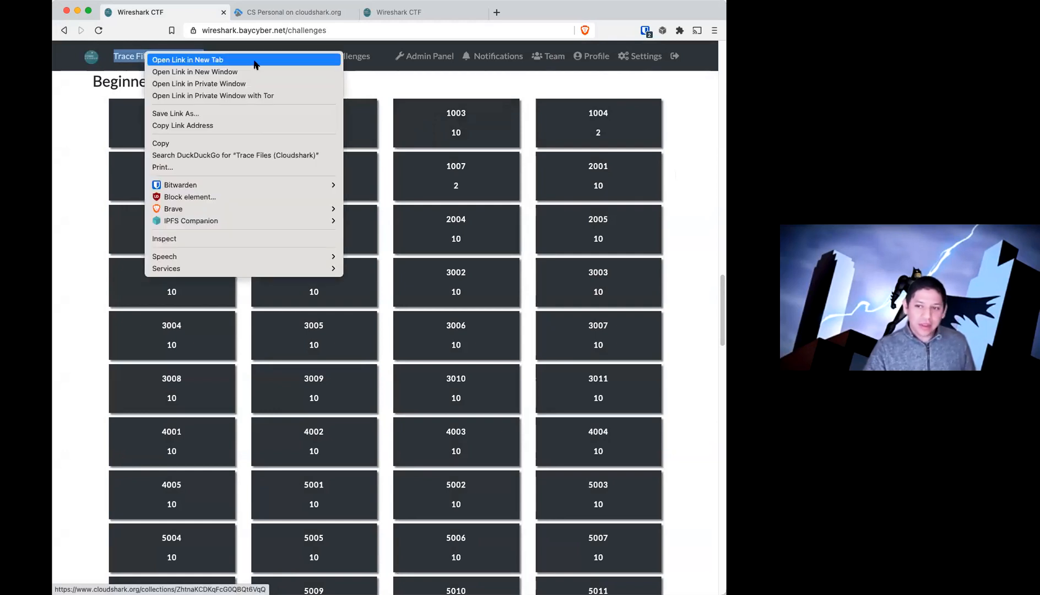
pyautogui.click(188, 60)
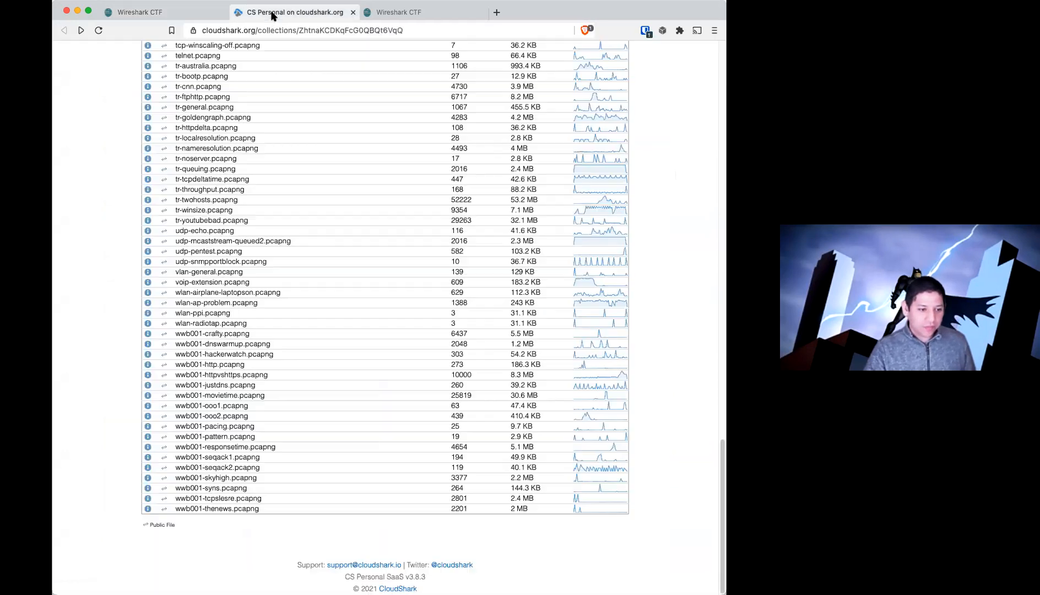
# - Scroll the CIS140NA collection and reopen vlan-general.pcapng
pyautogui.scroll(3)
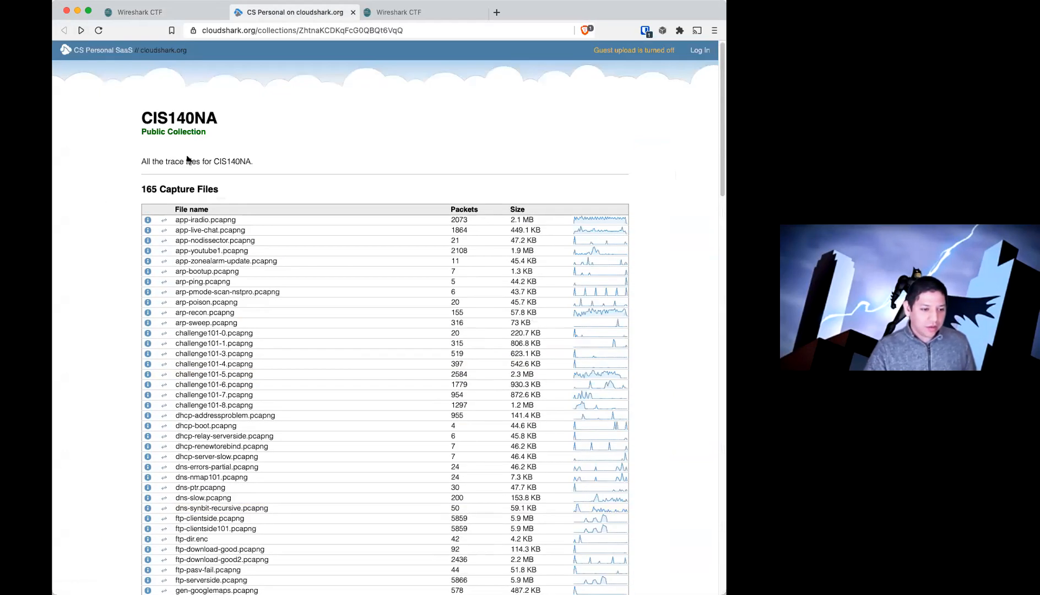
pyautogui.moveTo(109, 232)
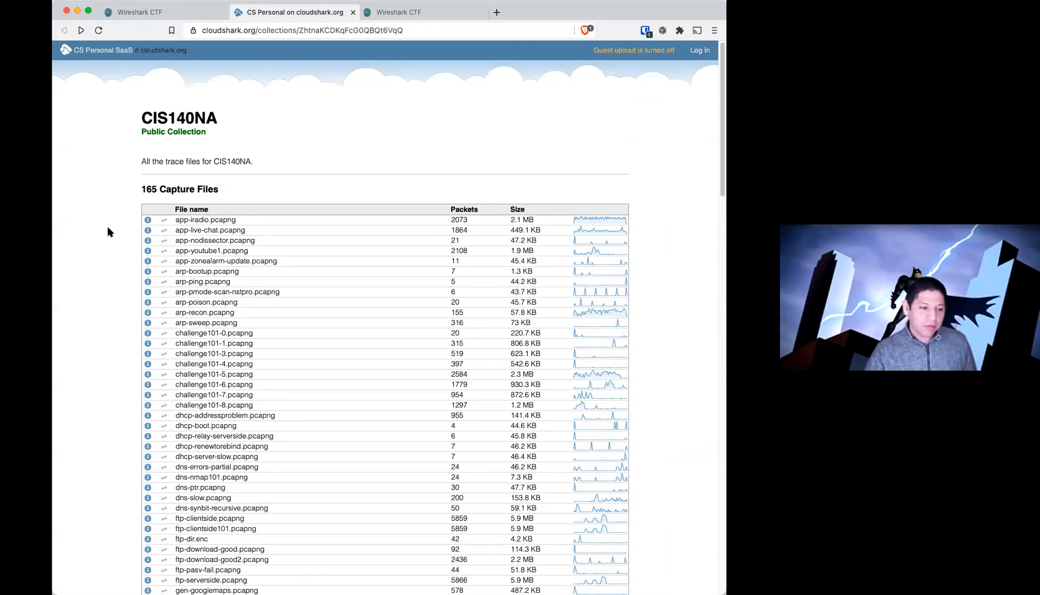
pyautogui.moveTo(115, 237)
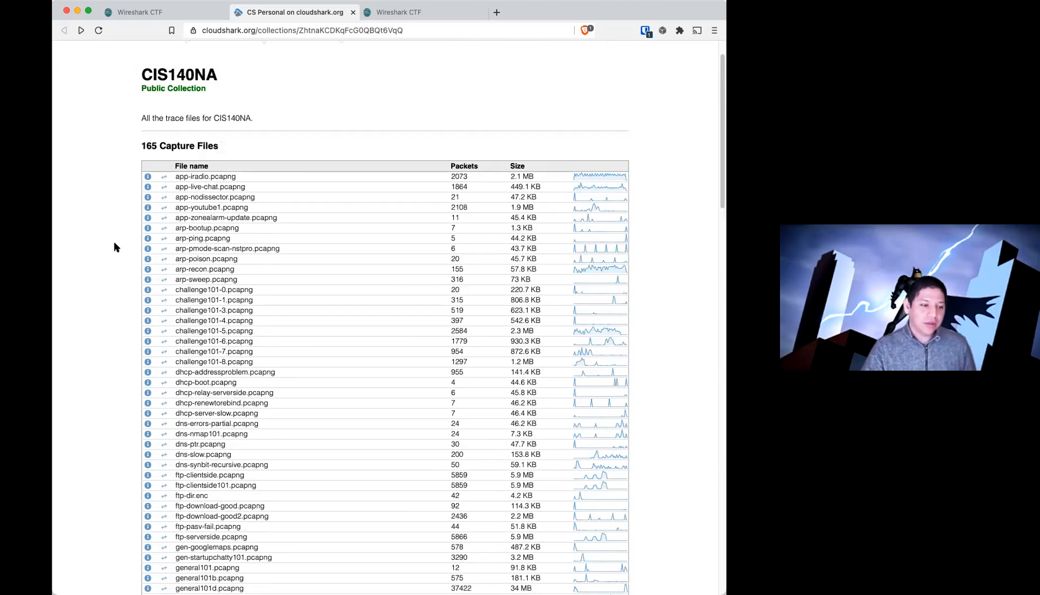
pyautogui.scroll(-3)
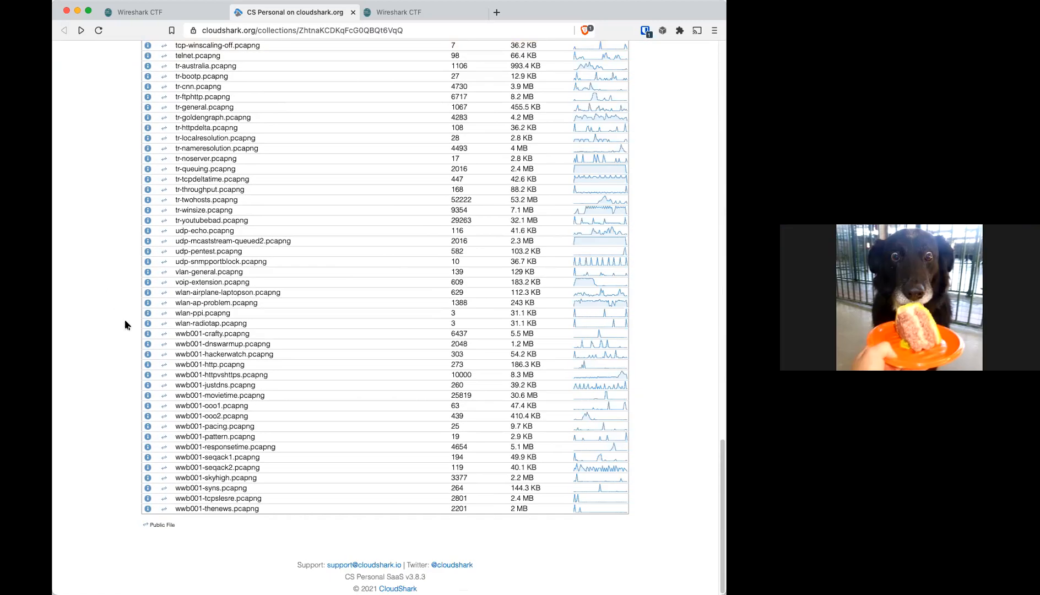
pyautogui.moveTo(212, 282)
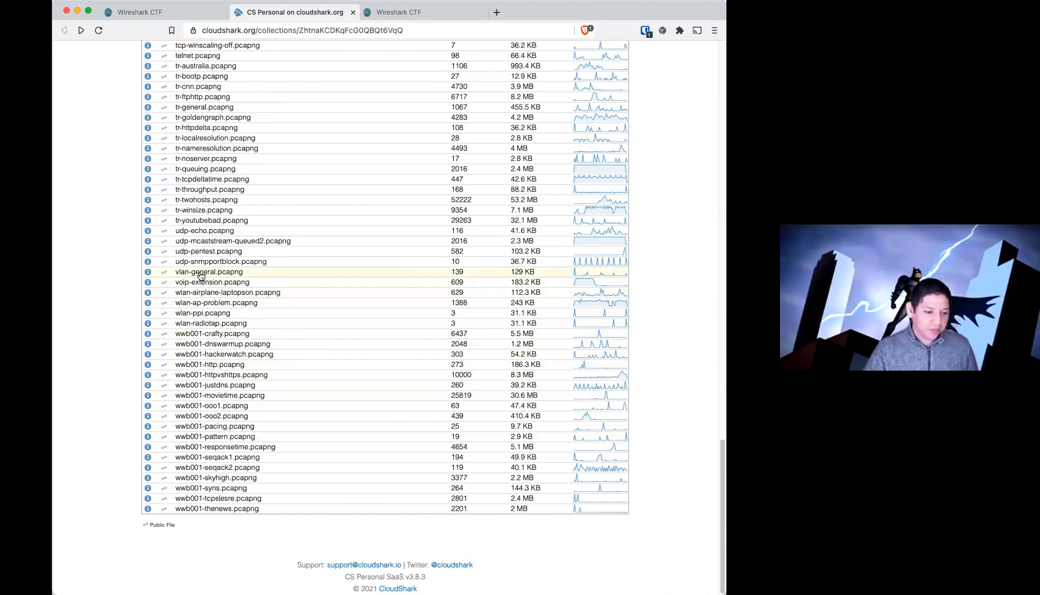
pyautogui.click(208, 273)
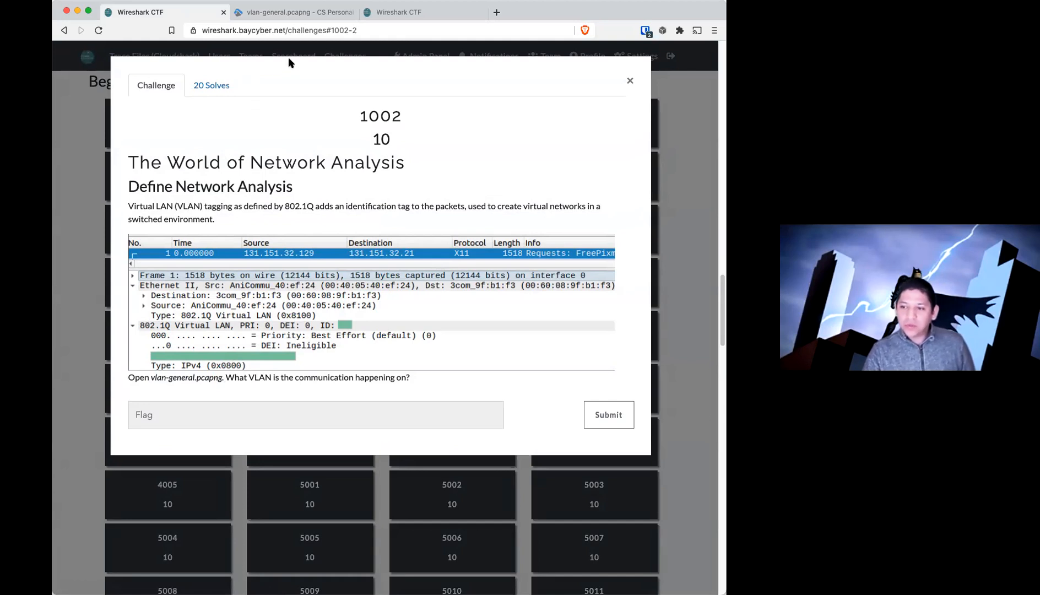
# - Go back from the vlan-general capture to the CIS140NA file list
pyautogui.click(292, 12)
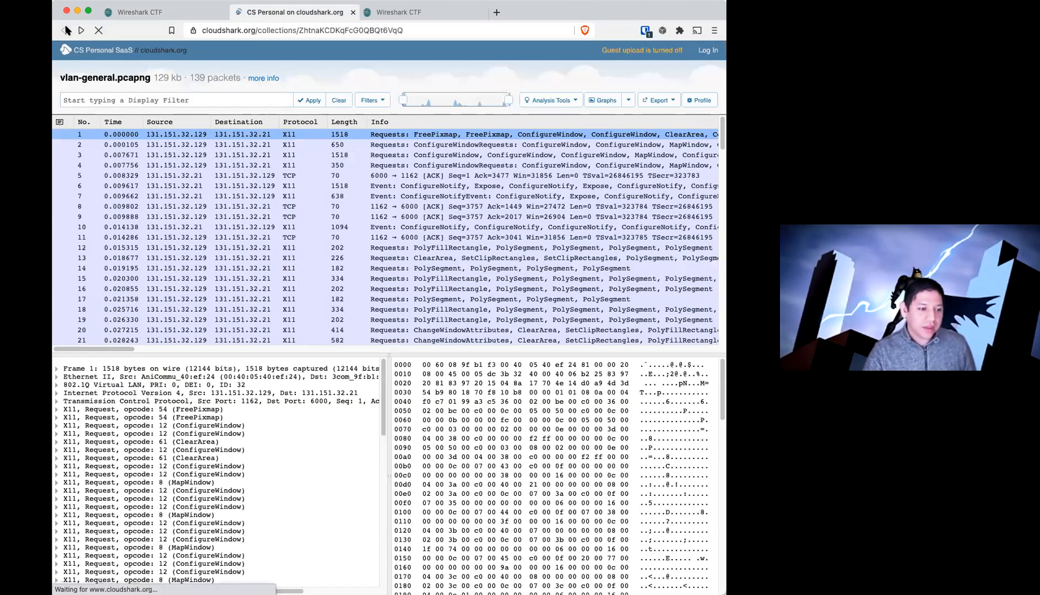
pyautogui.click(64, 30)
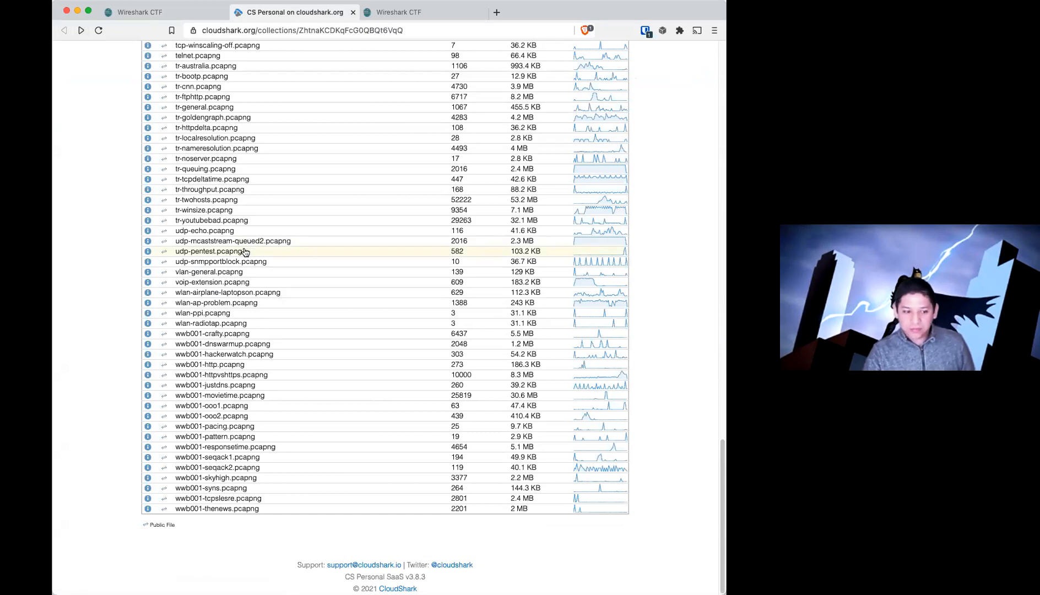
pyautogui.moveTo(153, 272)
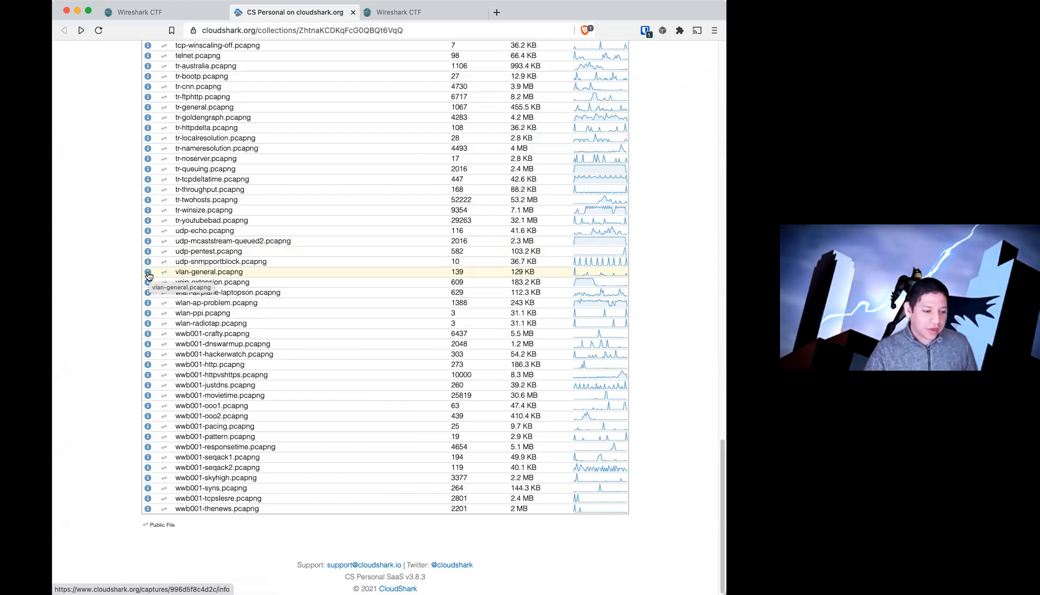
# - View vlan-general.pcapng's File Info and Download options, then return to challenge 1002
pyautogui.click(147, 273)
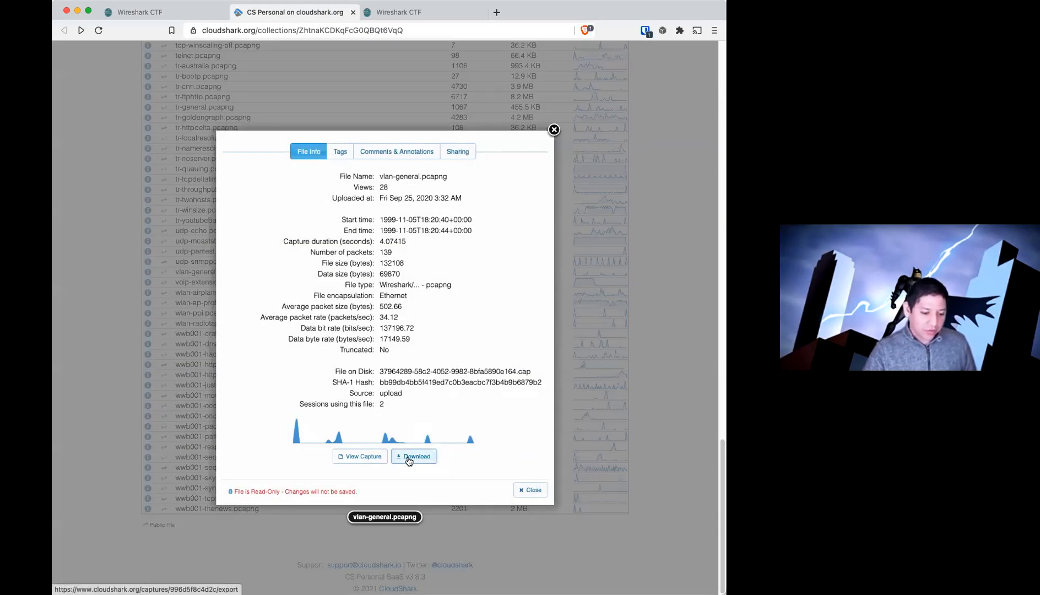
pyautogui.click(413, 457)
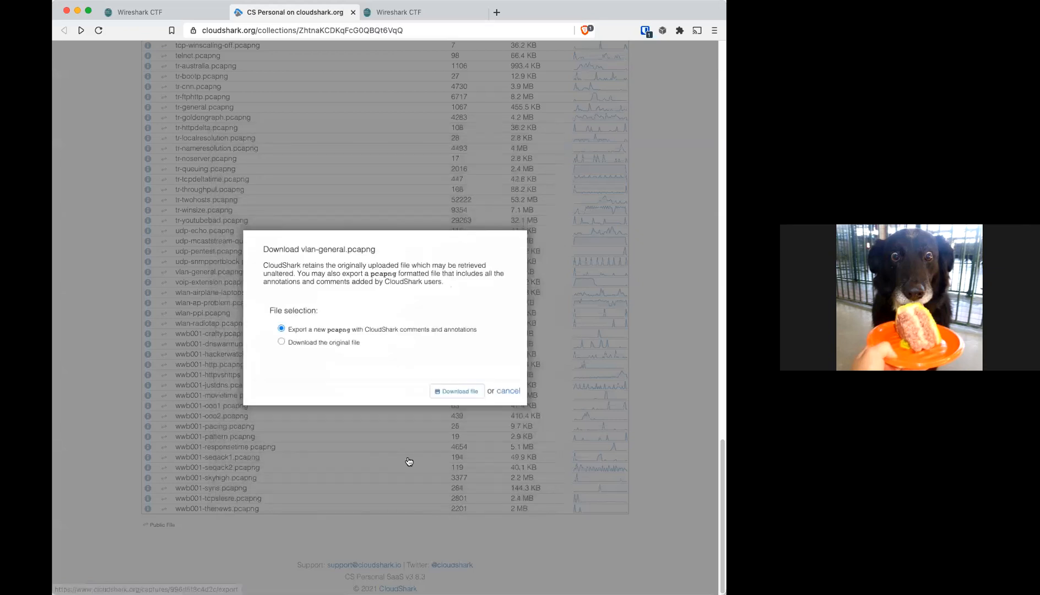
pyautogui.click(282, 342)
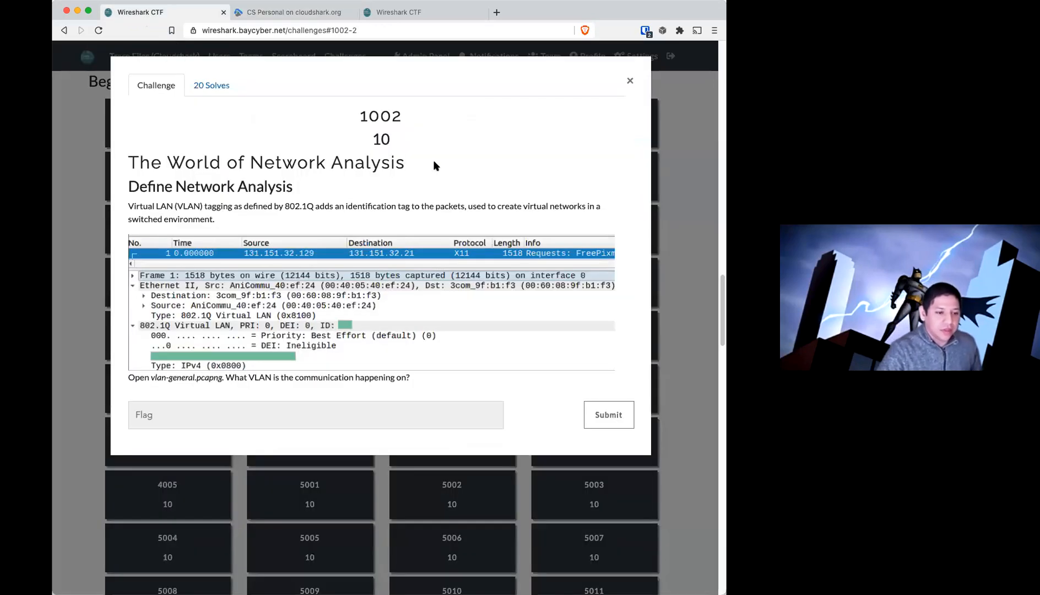
pyautogui.moveTo(520, 307)
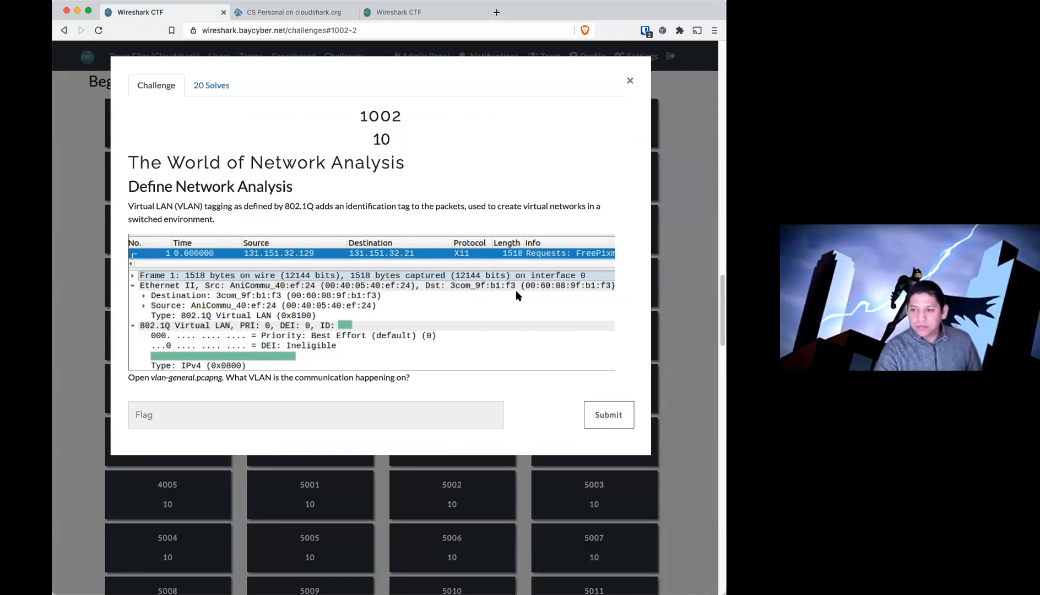
pyautogui.moveTo(491, 299)
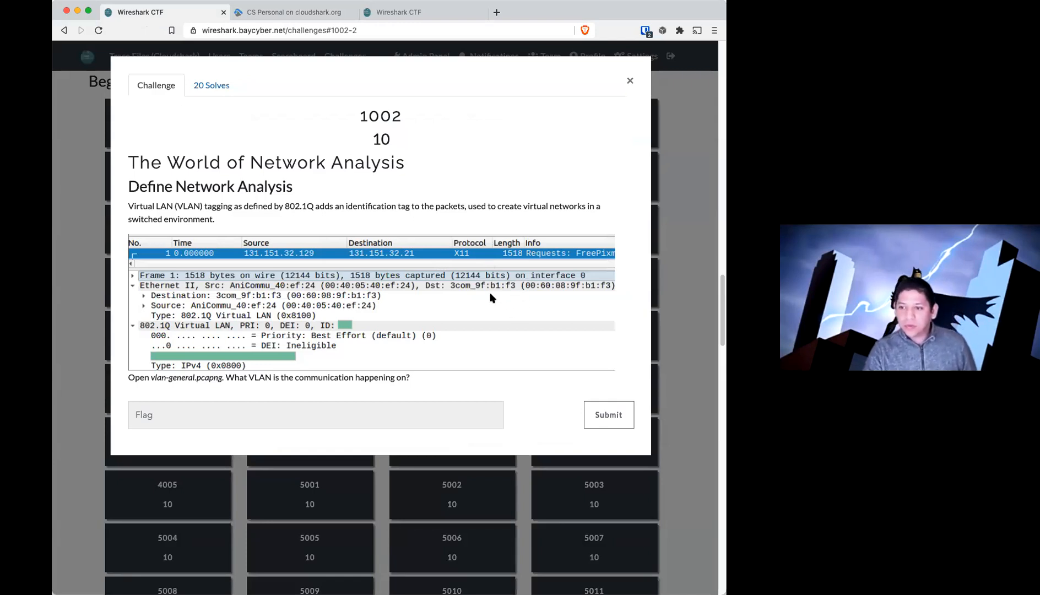
# - Dismiss the challenge 1002 dialog to reveal the Beginner challenge grid
pyautogui.click(630, 81)
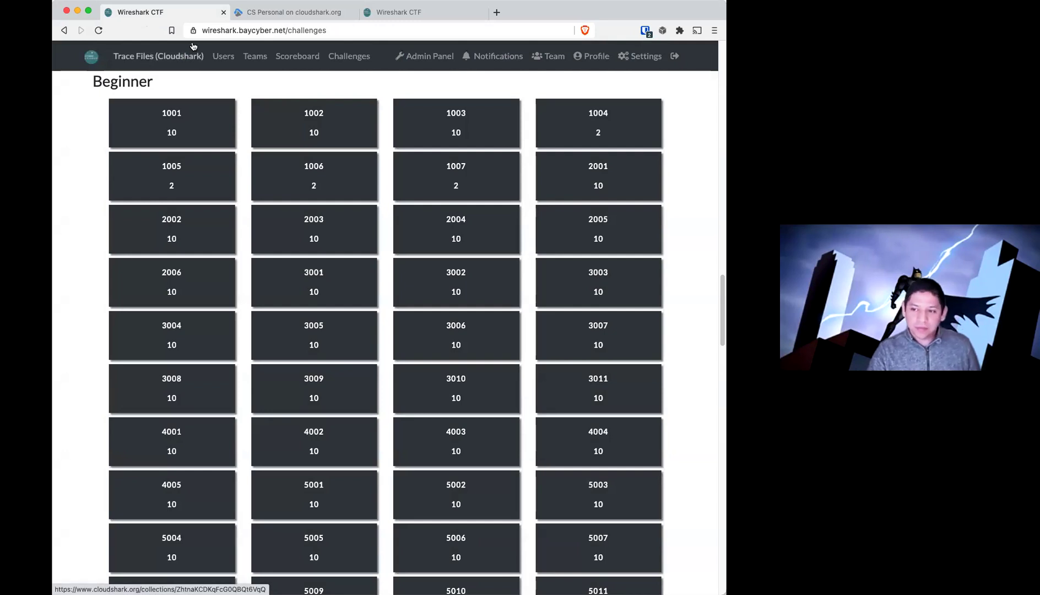
# - Flip between the collection and board tabs, then open the Trace Files link's context menu
pyautogui.click(292, 12)
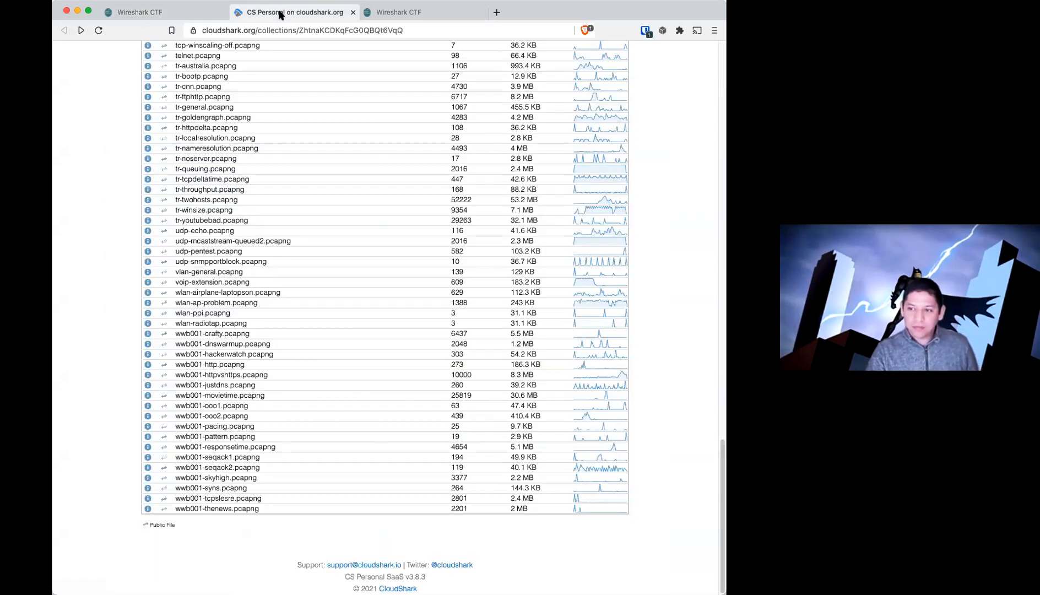
pyautogui.click(139, 12)
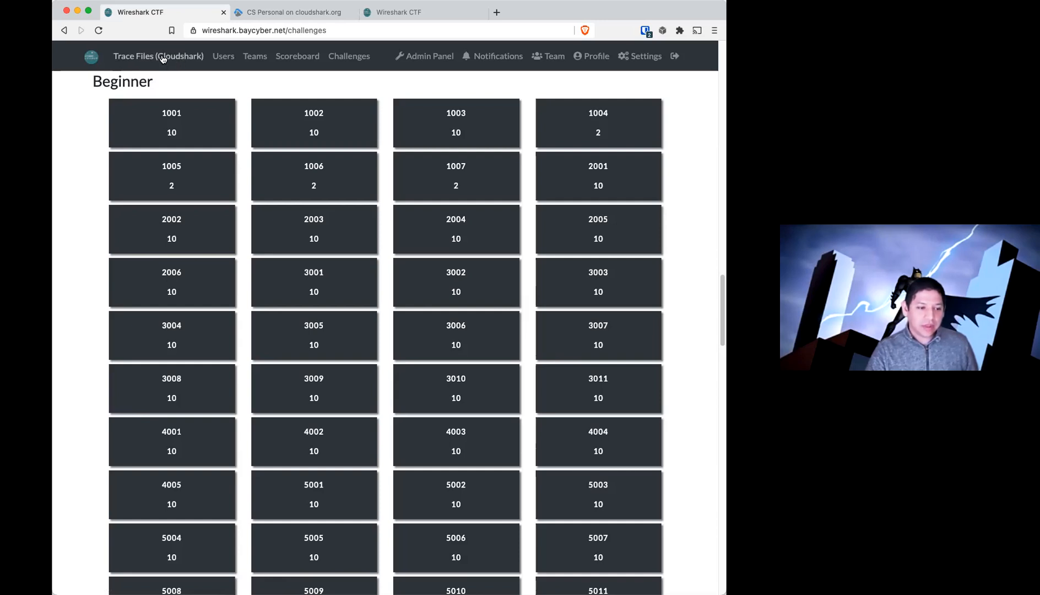
pyautogui.rightClick(159, 55)
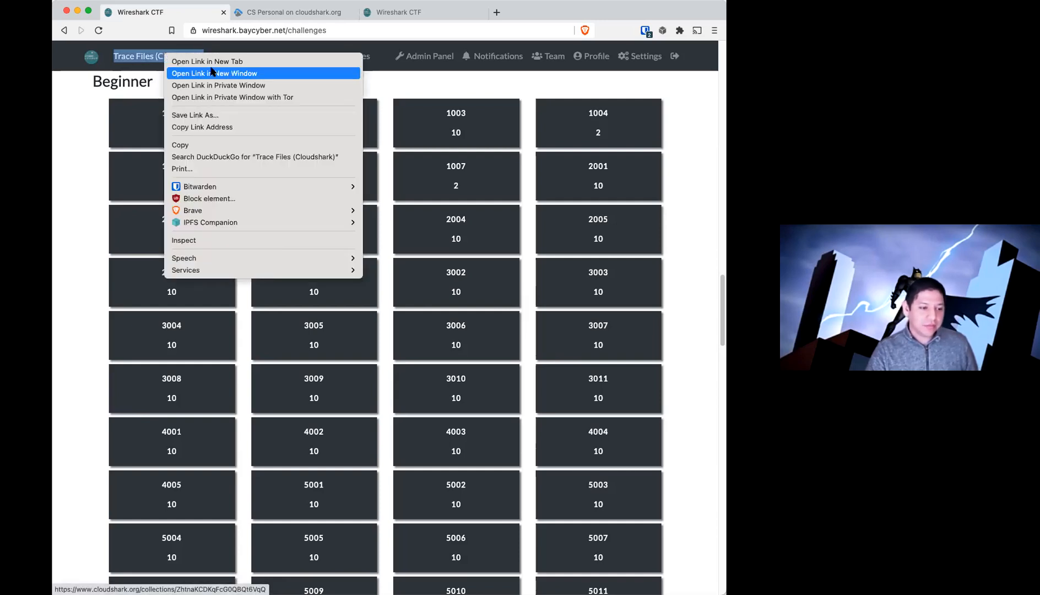
# - Switch to the CIS140NA CloudShark collection and scroll up through the http captures
pyautogui.click(206, 61)
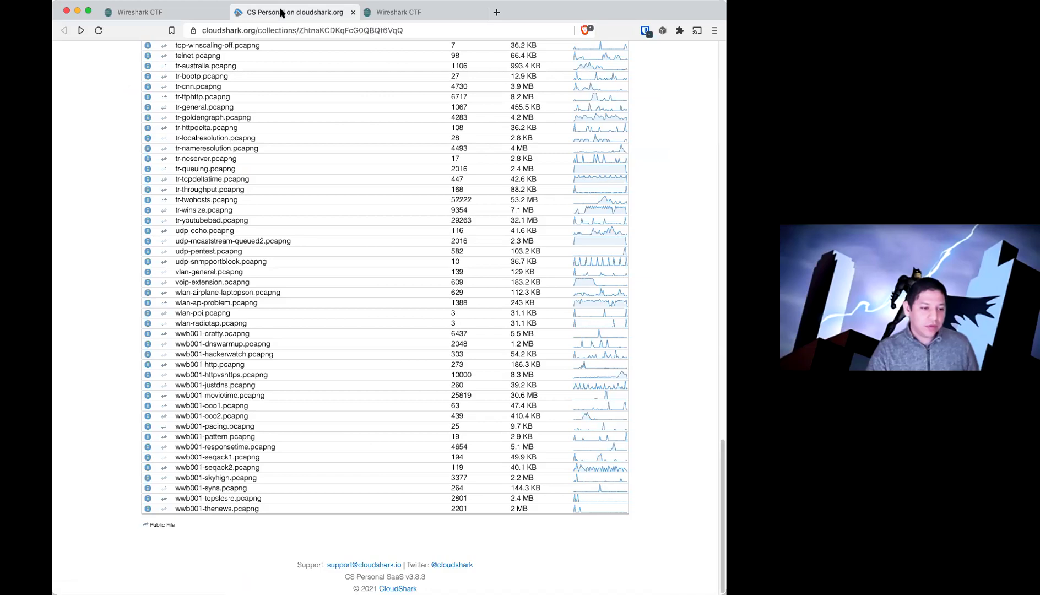
pyautogui.scroll(3)
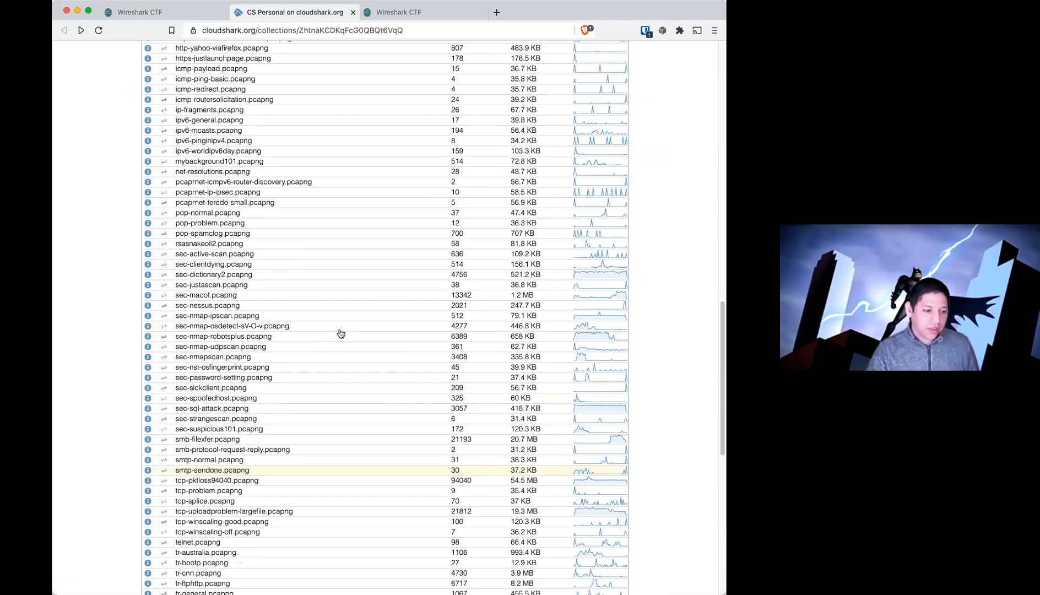
pyautogui.scroll(3)
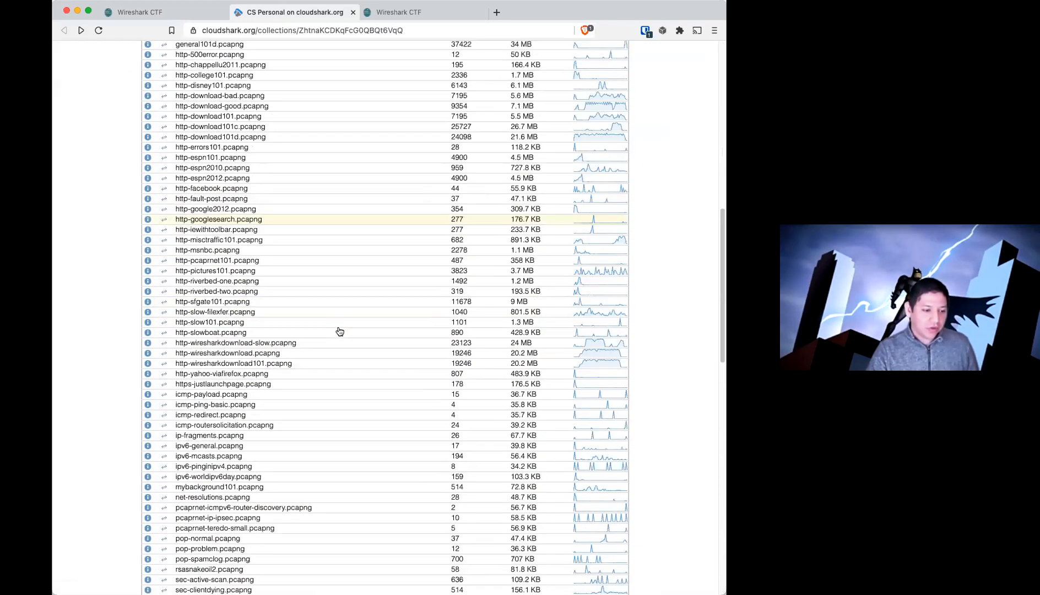